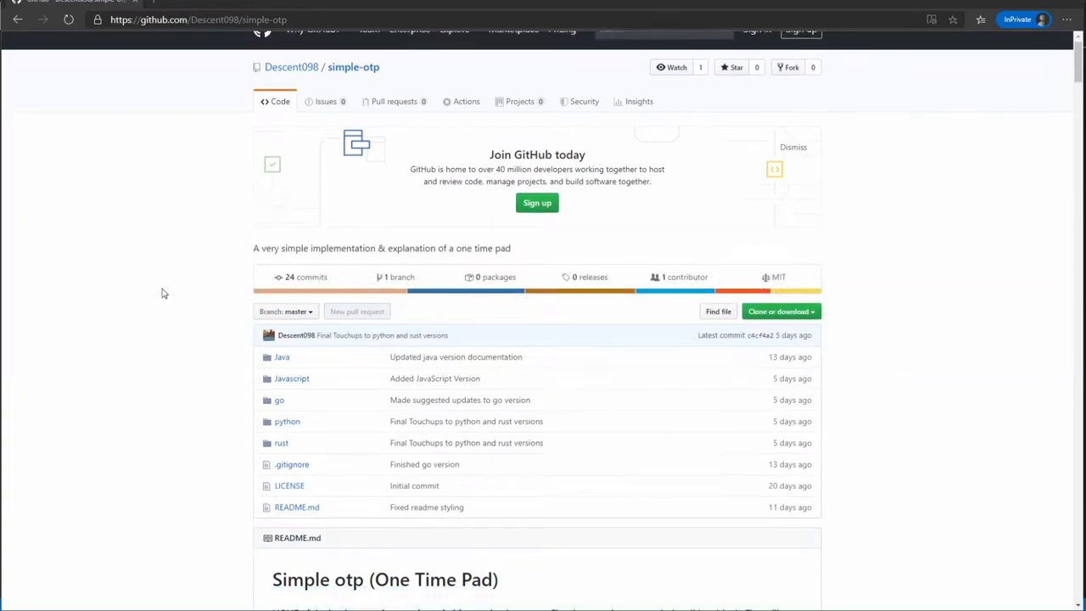
# Scroll through the simple-otp repository page on GitHub.
pyautogui.scroll(-3)
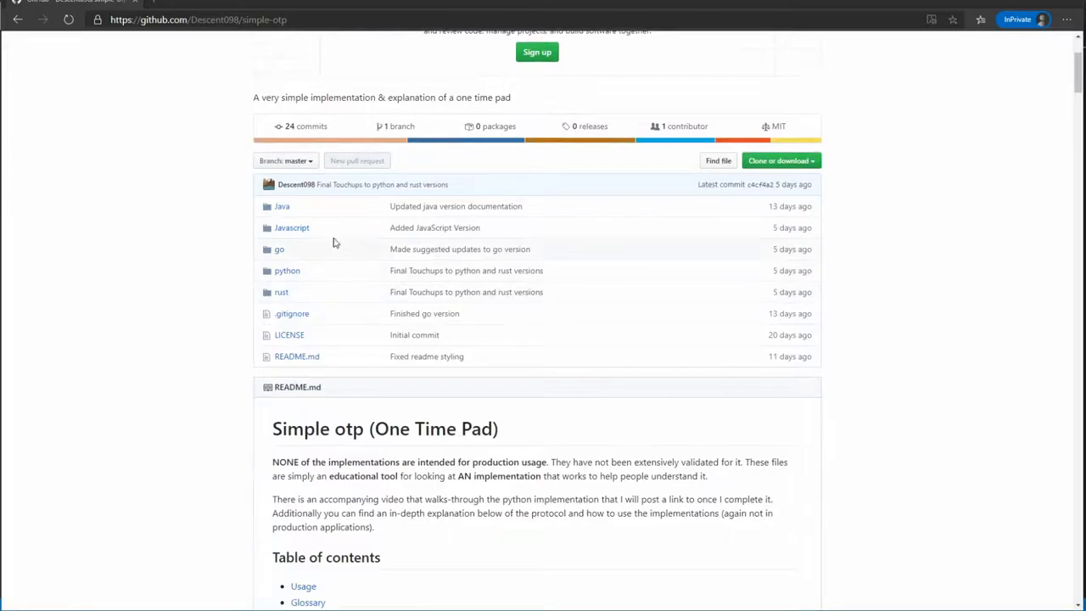
pyautogui.moveTo(279, 249)
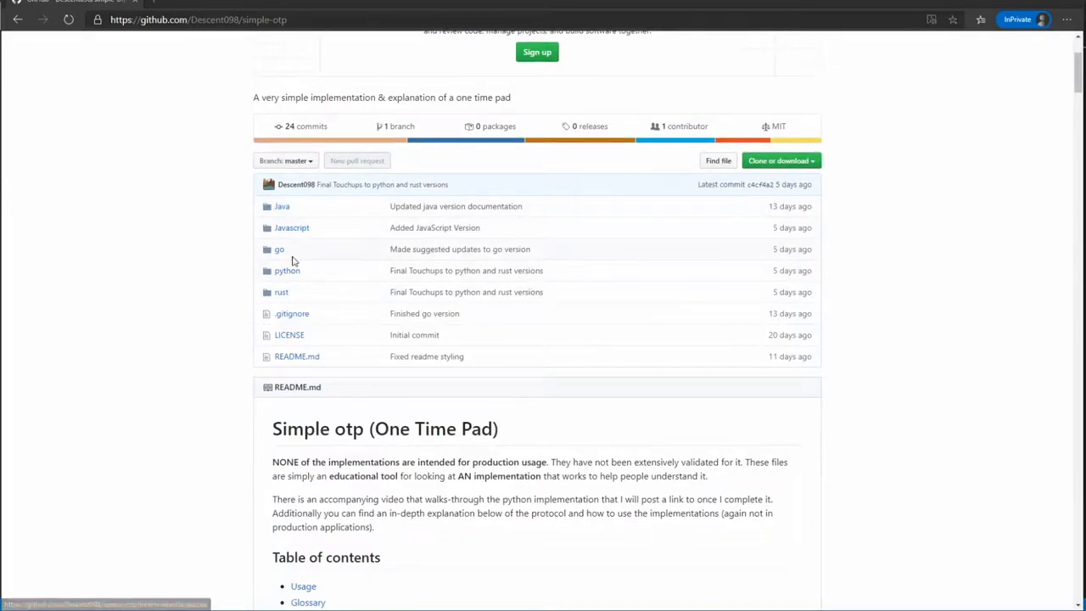
pyautogui.moveTo(330, 280)
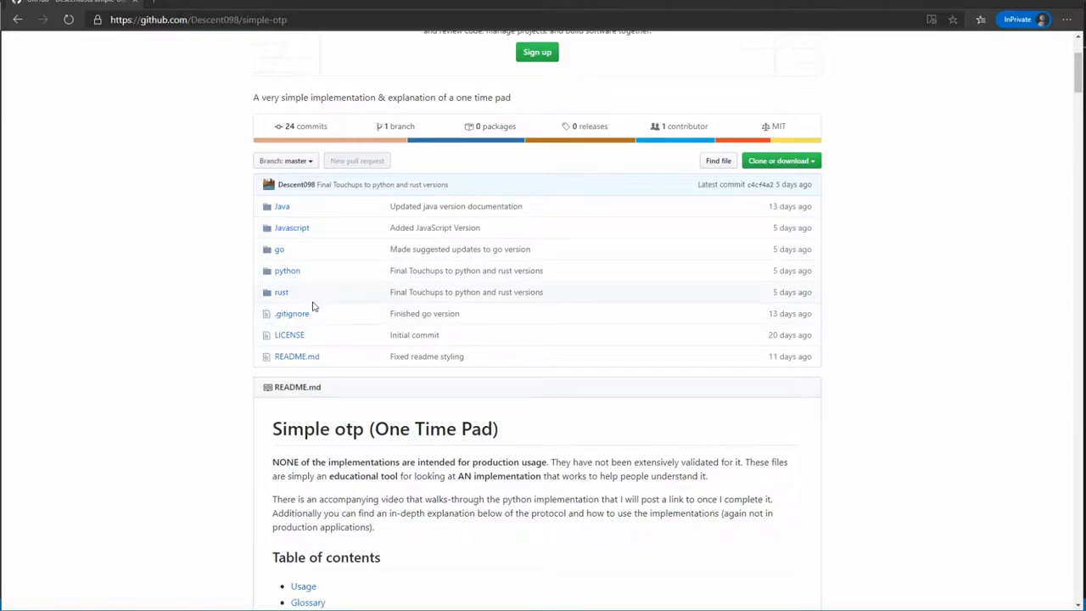
pyautogui.scroll(-3)
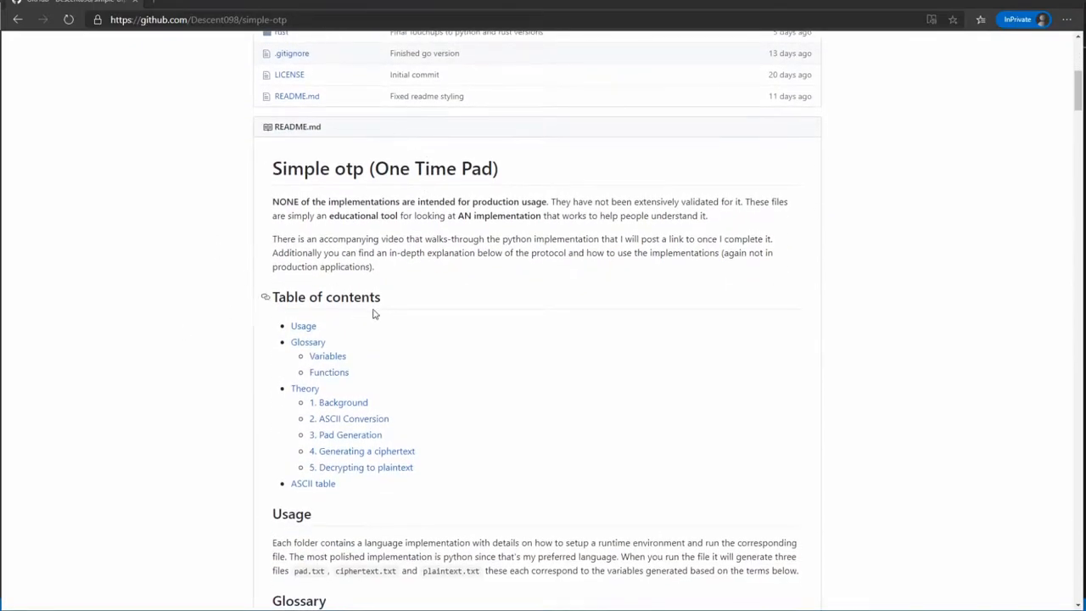
pyautogui.scroll(-3)
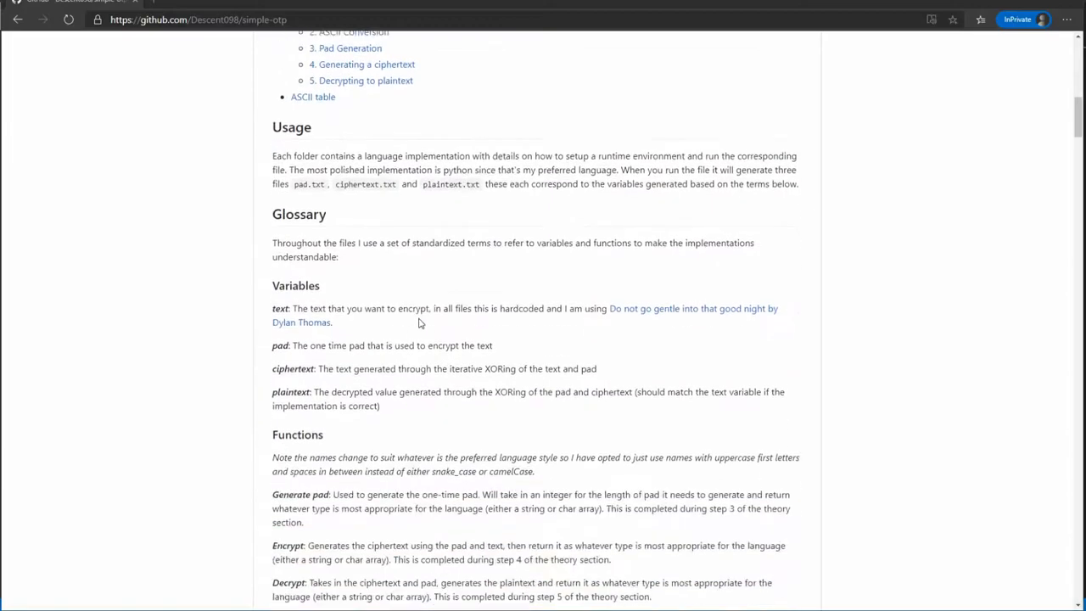
pyautogui.scroll(-3)
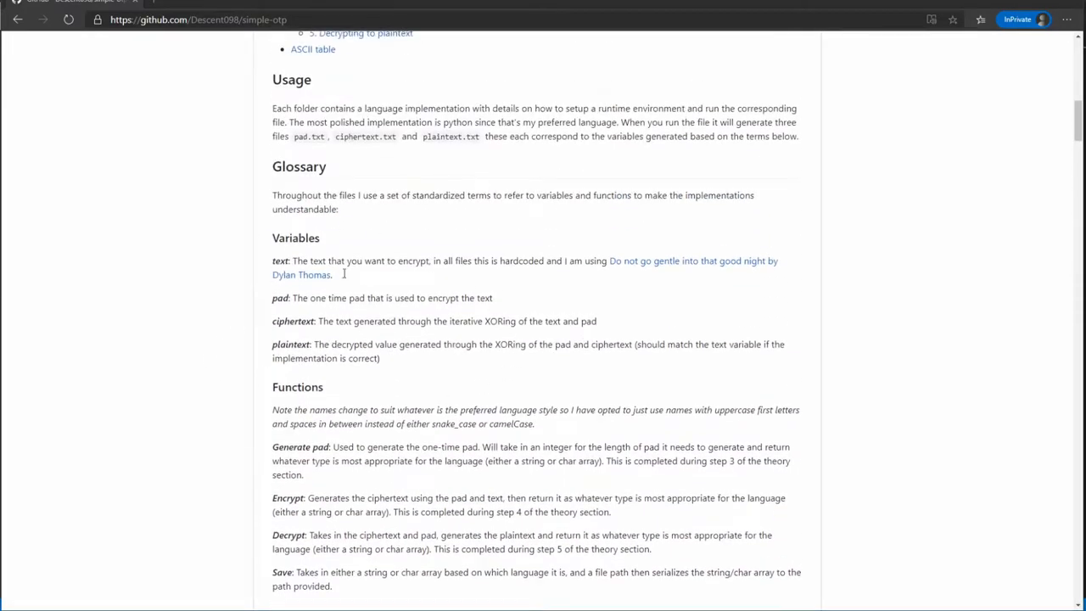
pyautogui.scroll(-3)
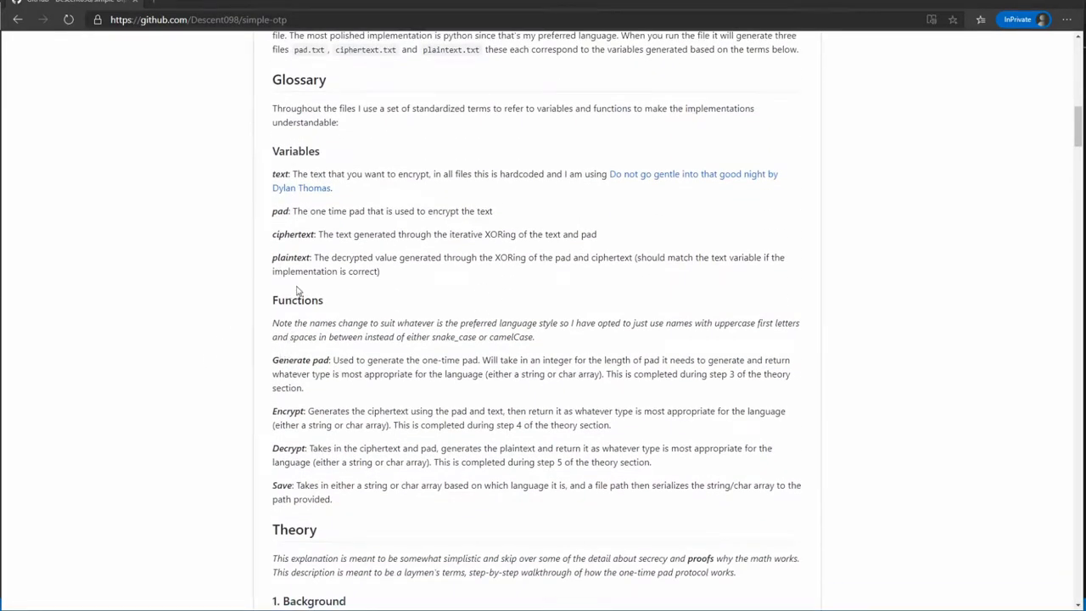
pyautogui.scroll(-3)
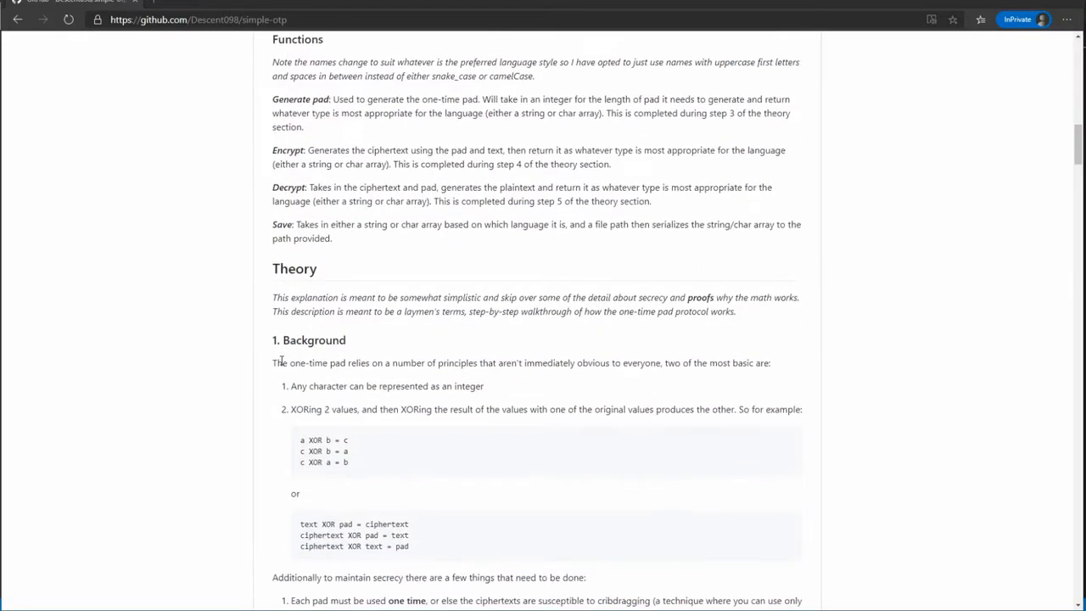
pyautogui.scroll(-3)
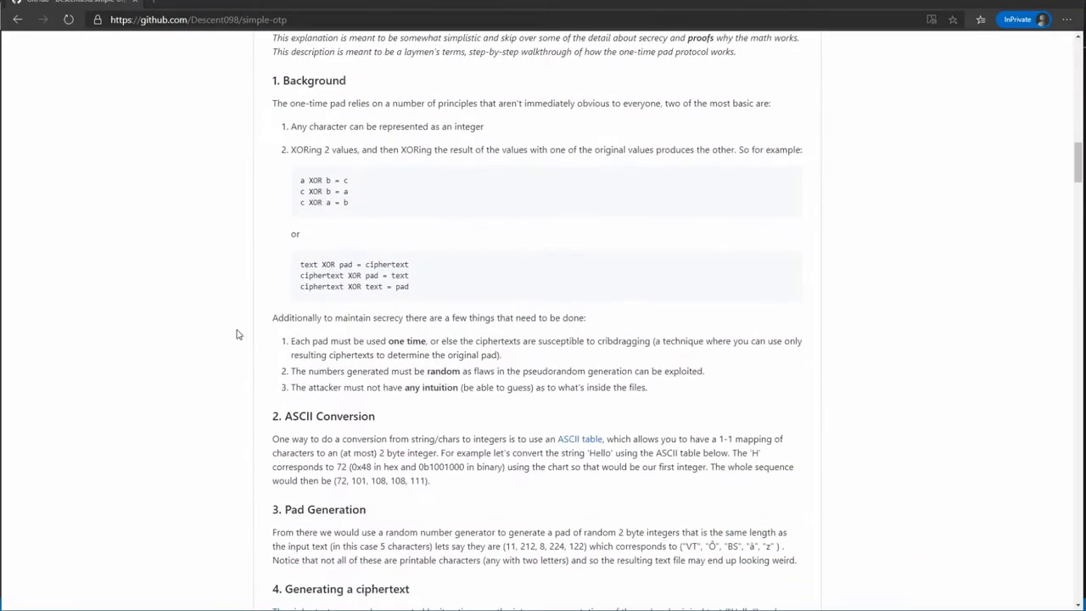
pyautogui.scroll(-3)
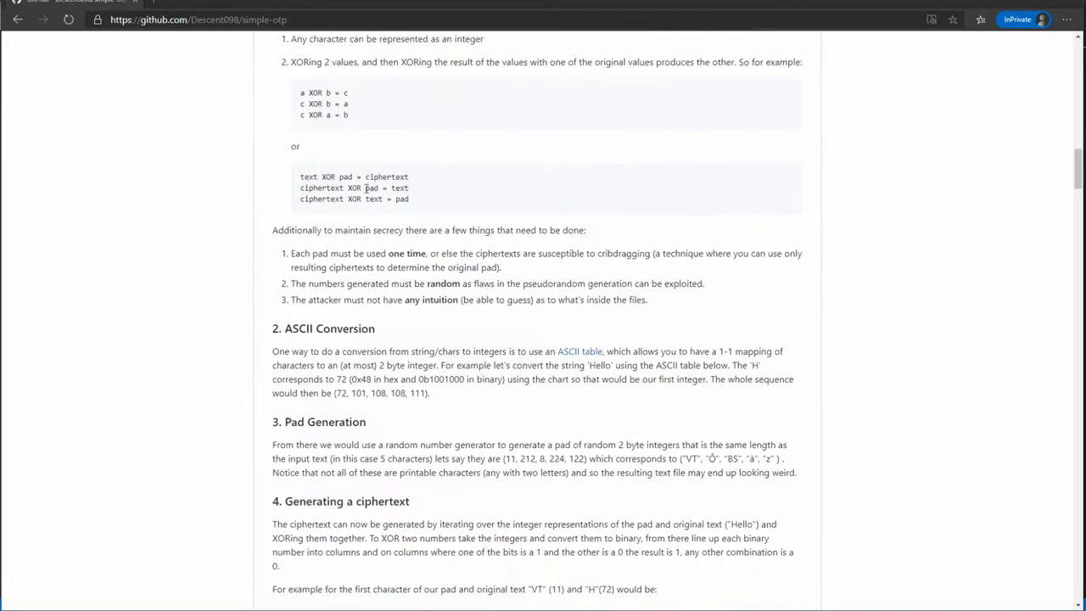
pyautogui.scroll(-3)
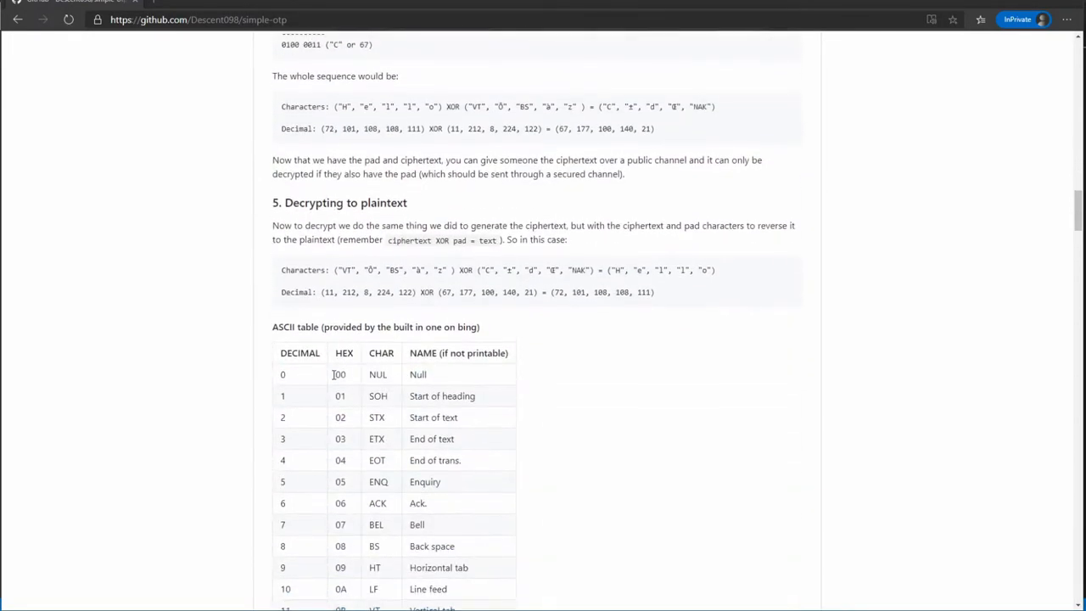
pyautogui.scroll(-3)
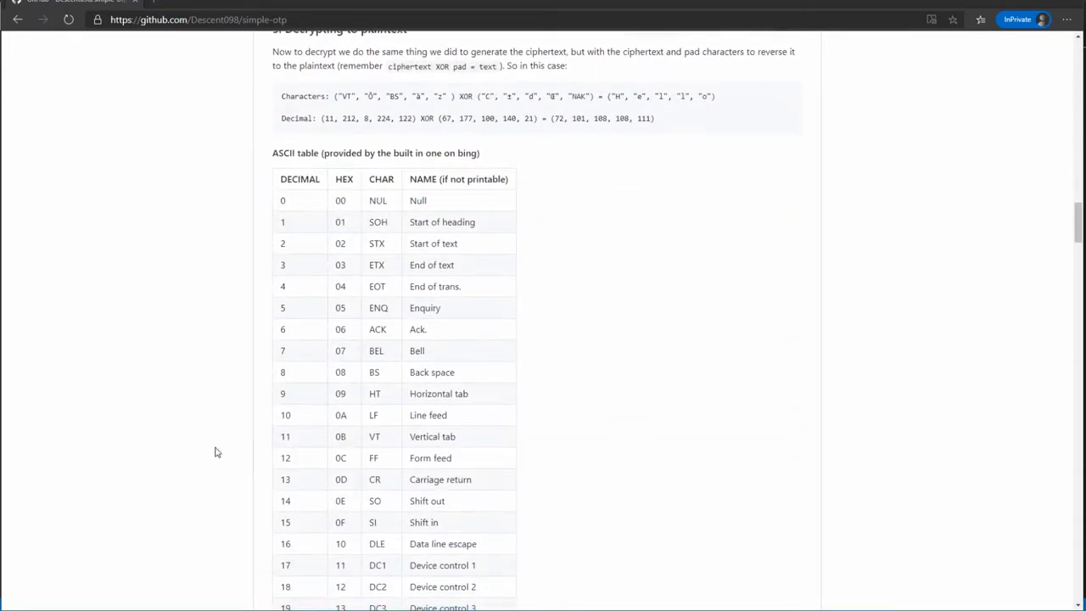
pyautogui.moveTo(197, 449)
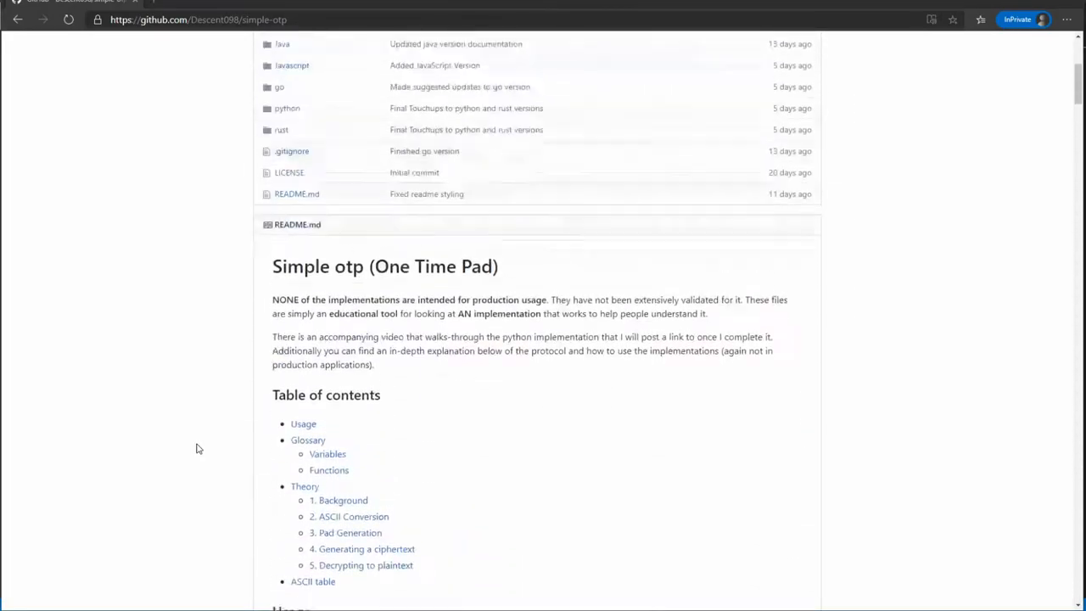
pyautogui.scroll(3)
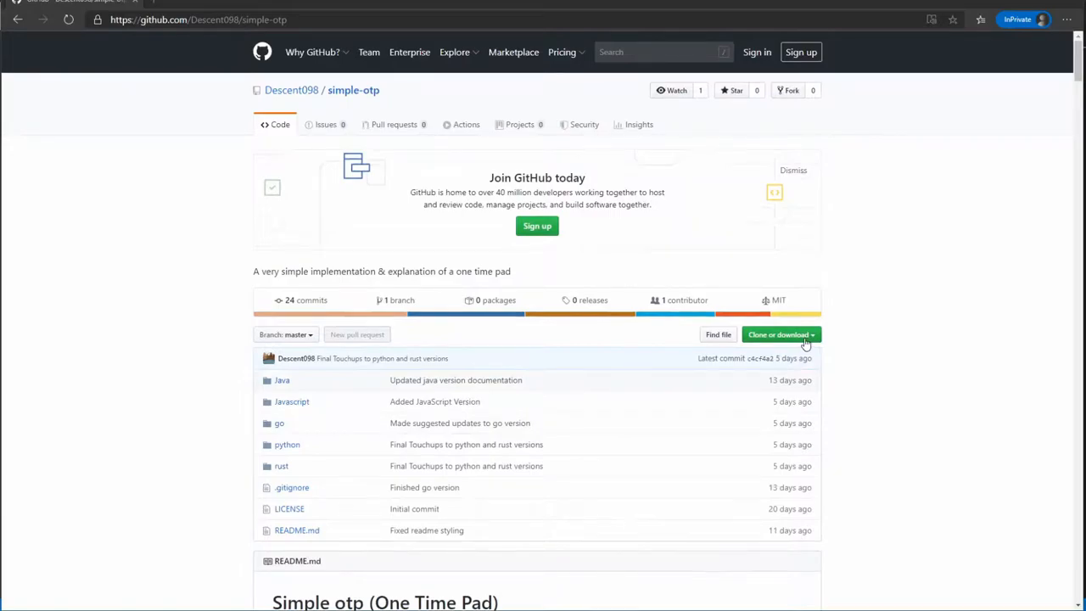
pyautogui.moveTo(736, 328)
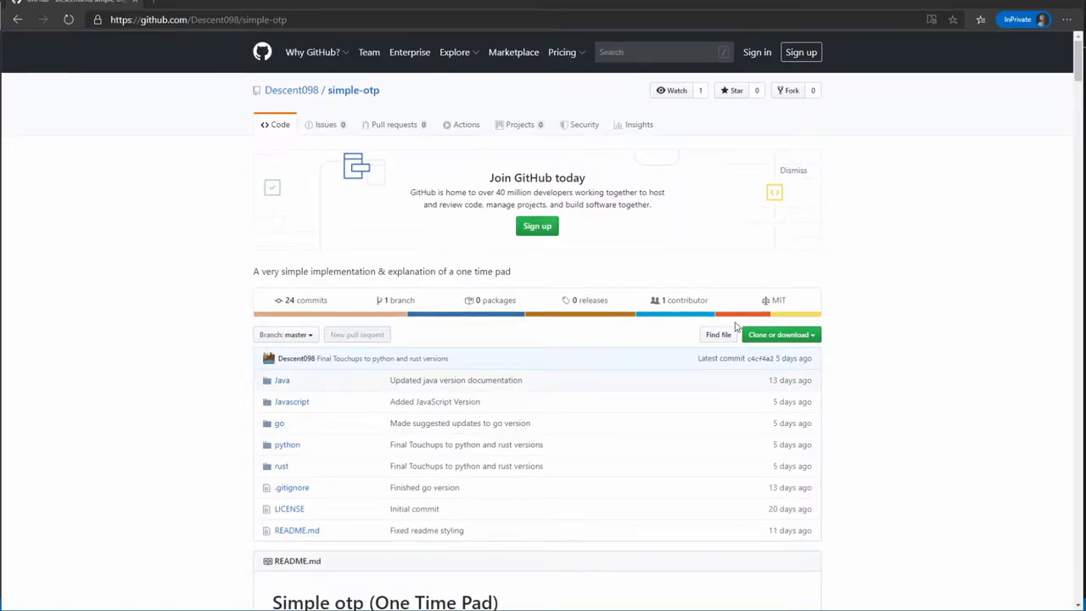
# Download the repository as a ZIP, open the archive, then close it.
pyautogui.click(776, 334)
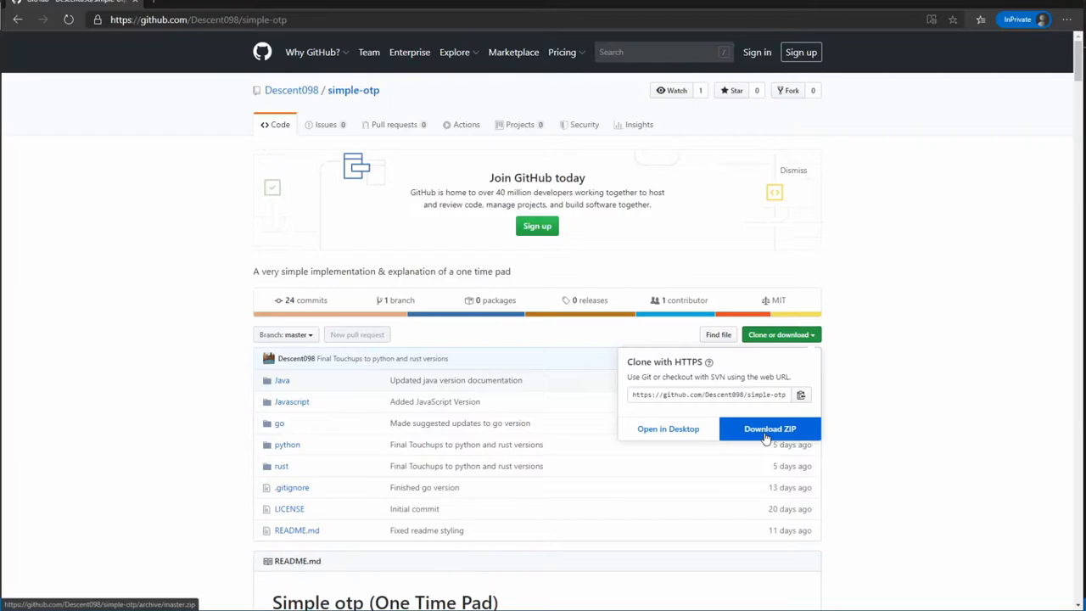
pyautogui.click(770, 429)
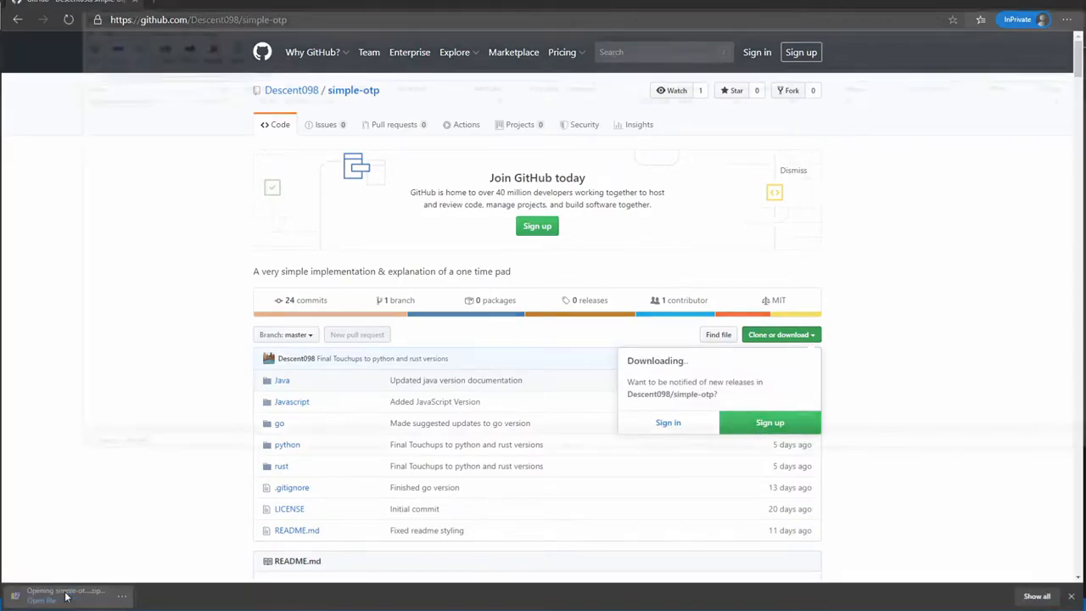
pyautogui.click(67, 594)
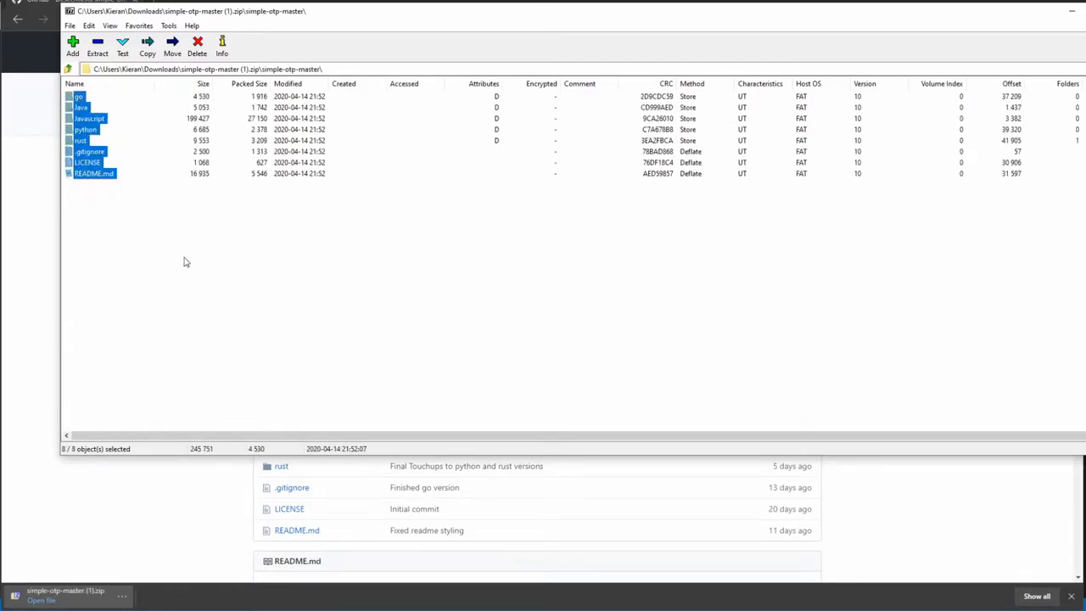
pyautogui.click(234, 256)
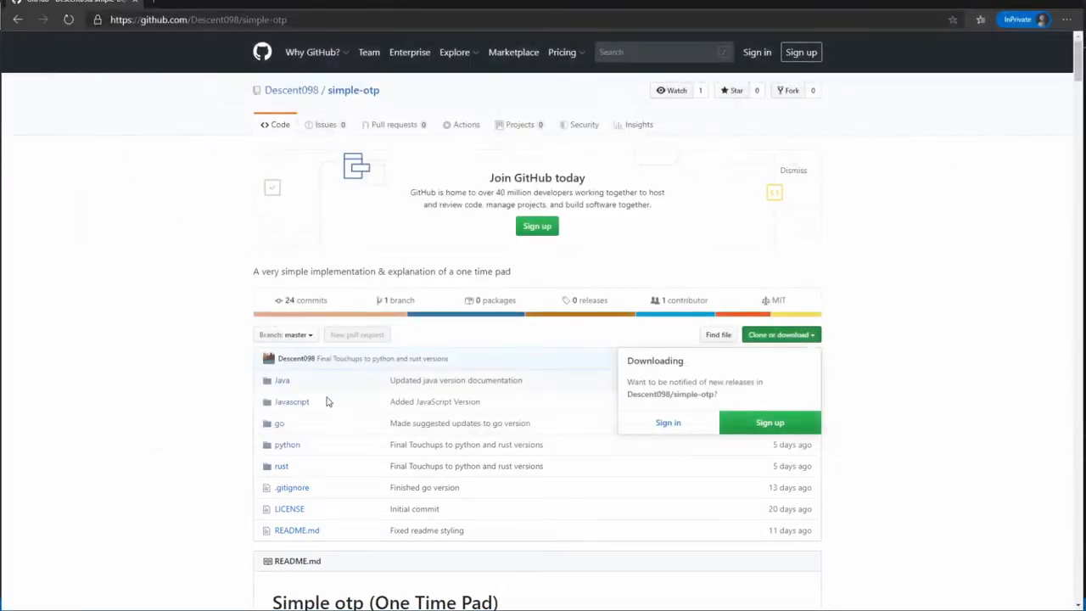
# Open the python folder and read its README run instructions.
pyautogui.scroll(-3)
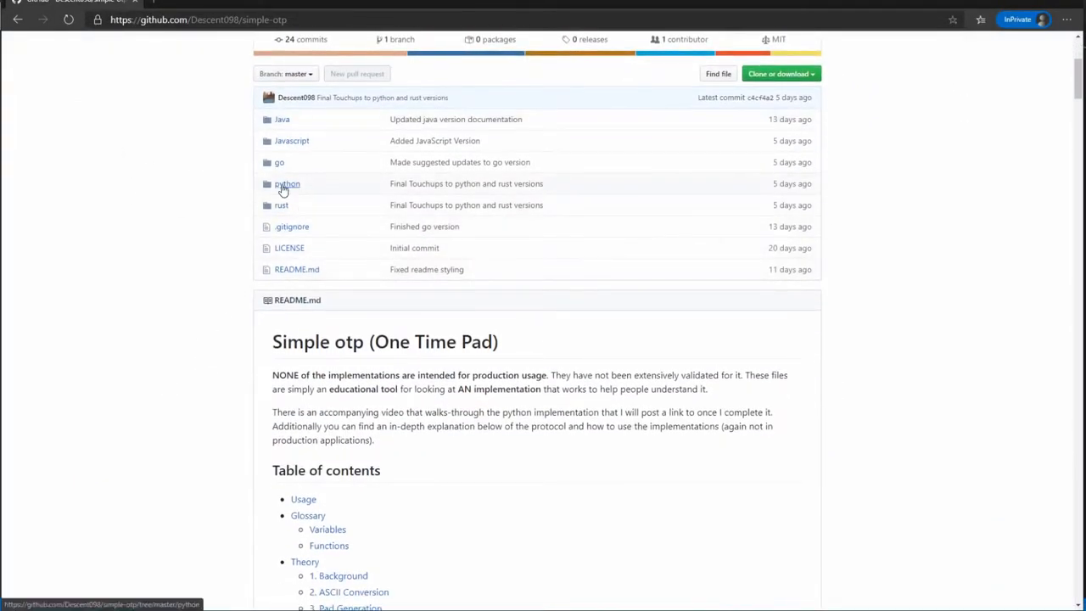
pyautogui.click(287, 184)
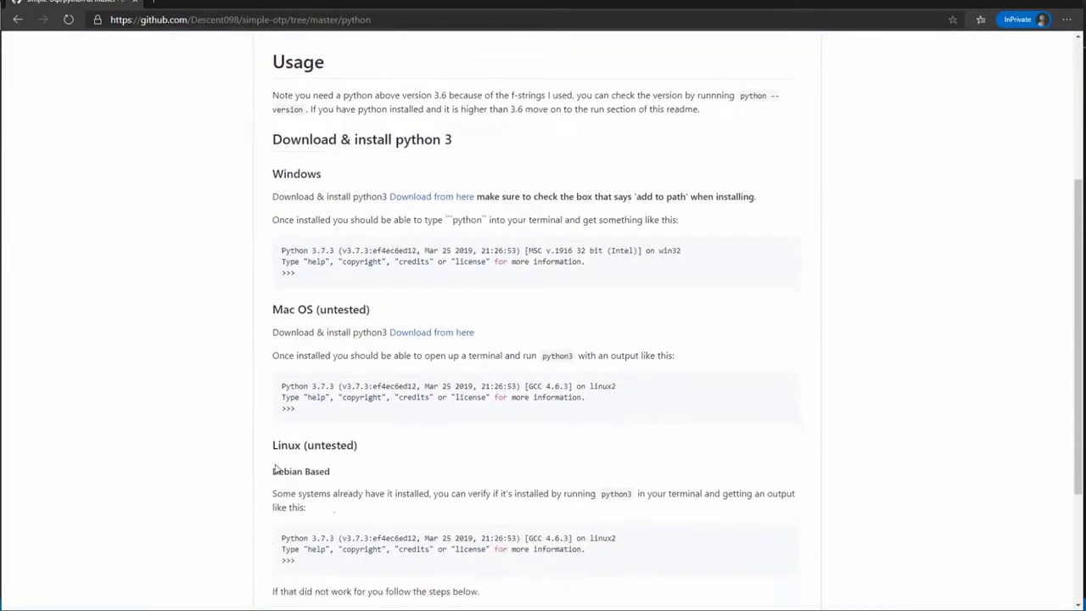
pyautogui.scroll(-3)
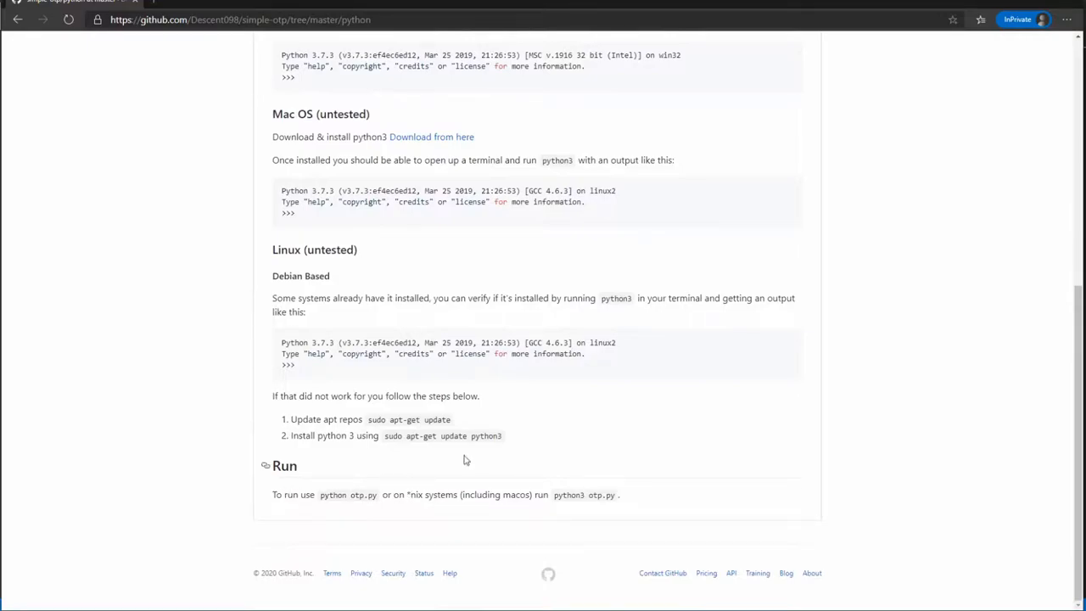
pyautogui.moveTo(464, 459)
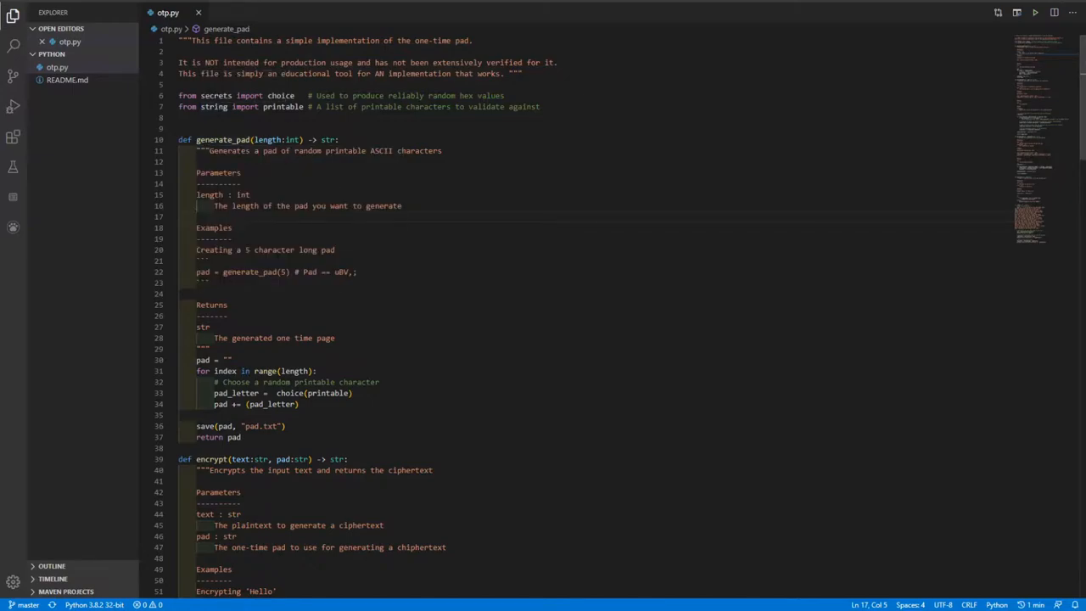
pyautogui.moveTo(216, 95)
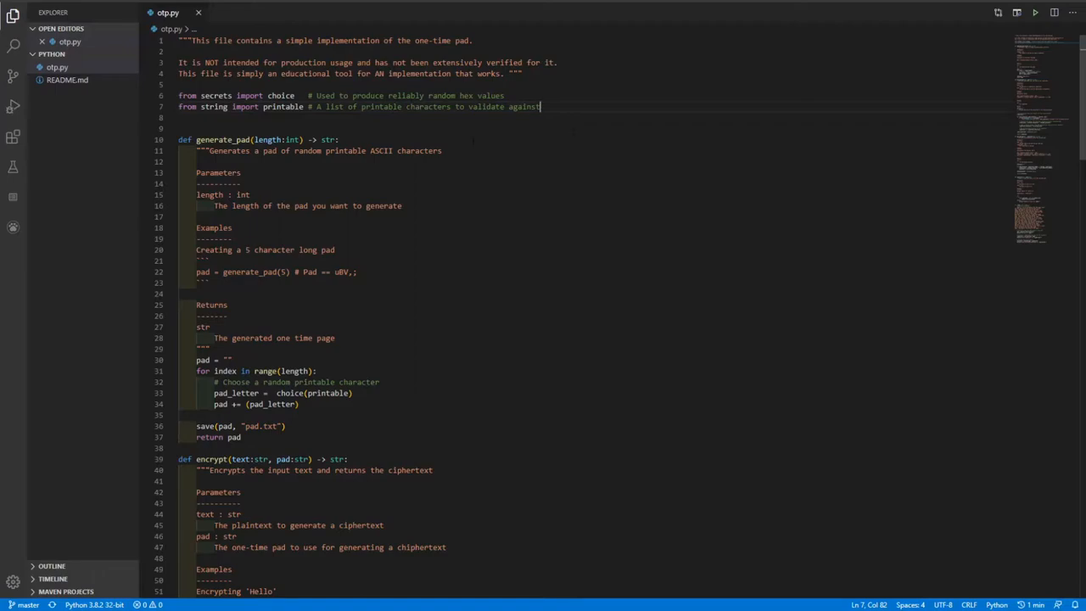
# View otp.py's __main__ block that encrypts and decrypts a poem, then return to generate_pad.
pyautogui.scroll(-3)
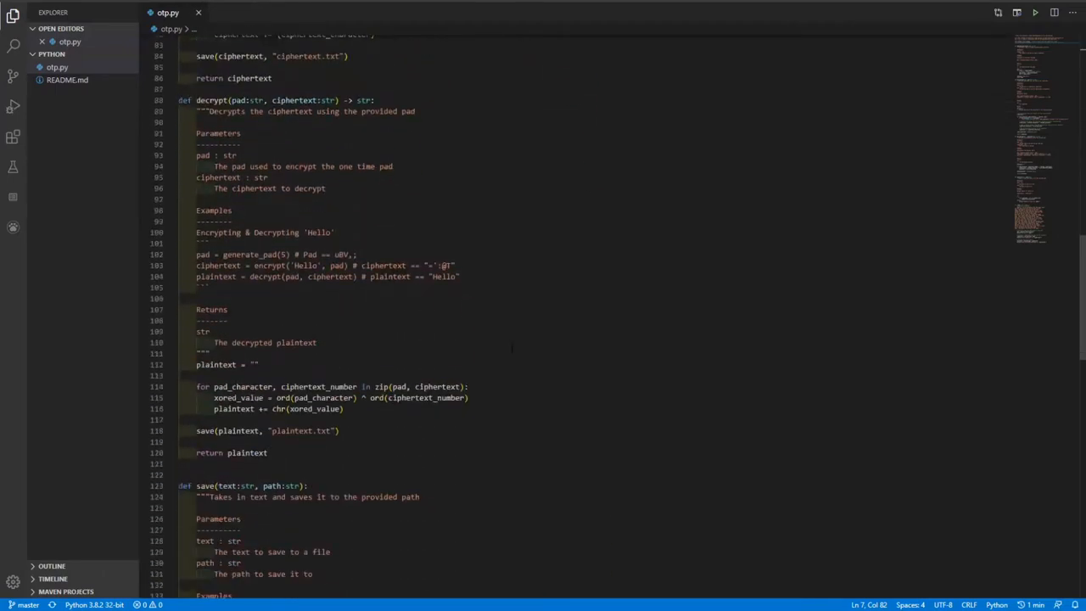
pyautogui.scroll(-3)
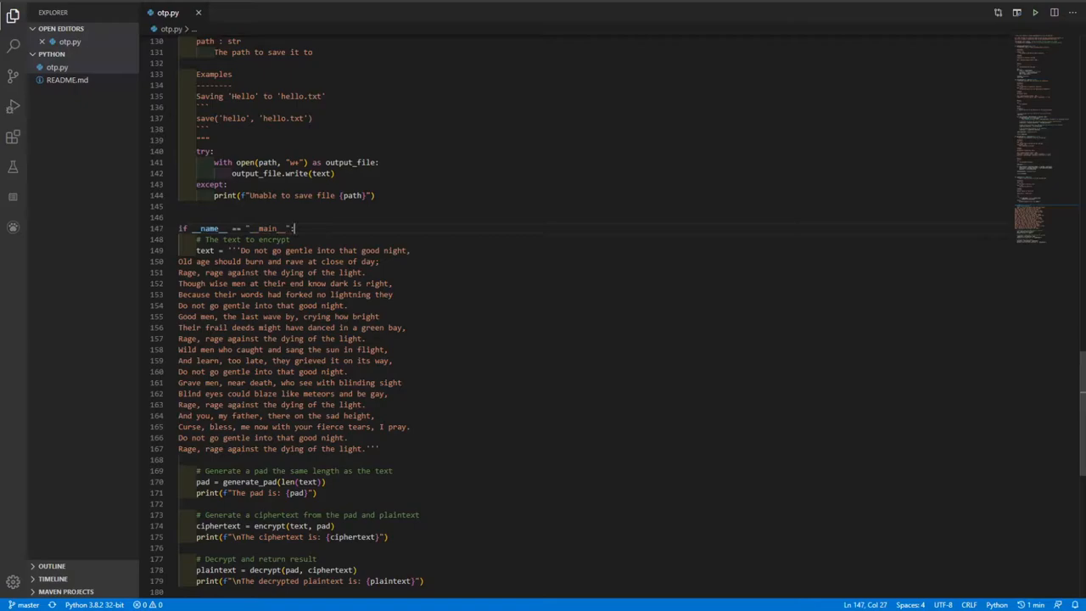
pyautogui.moveTo(291, 229)
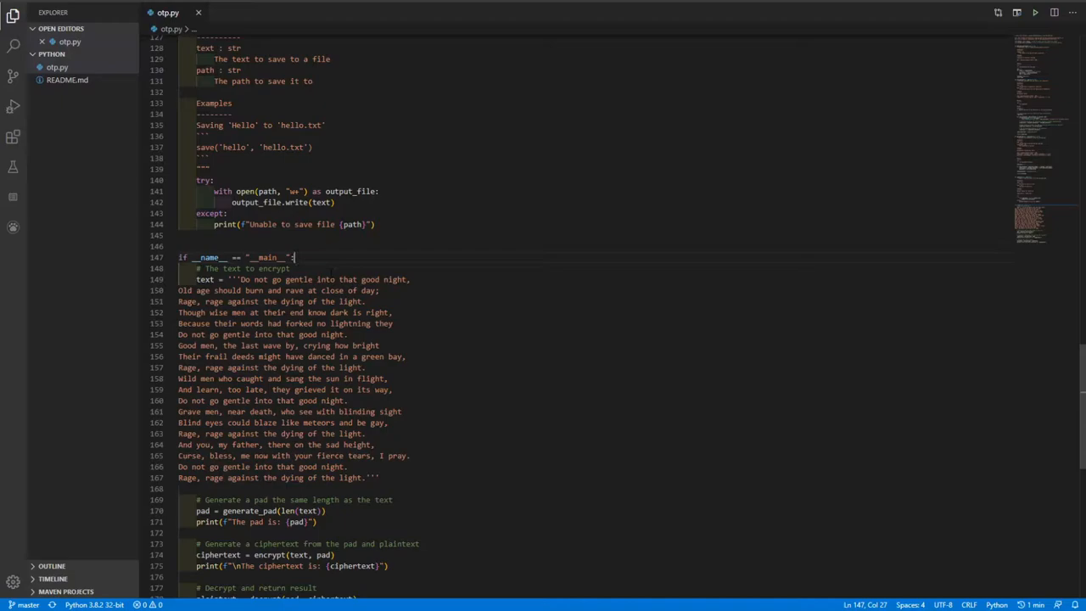
pyautogui.scroll(-3)
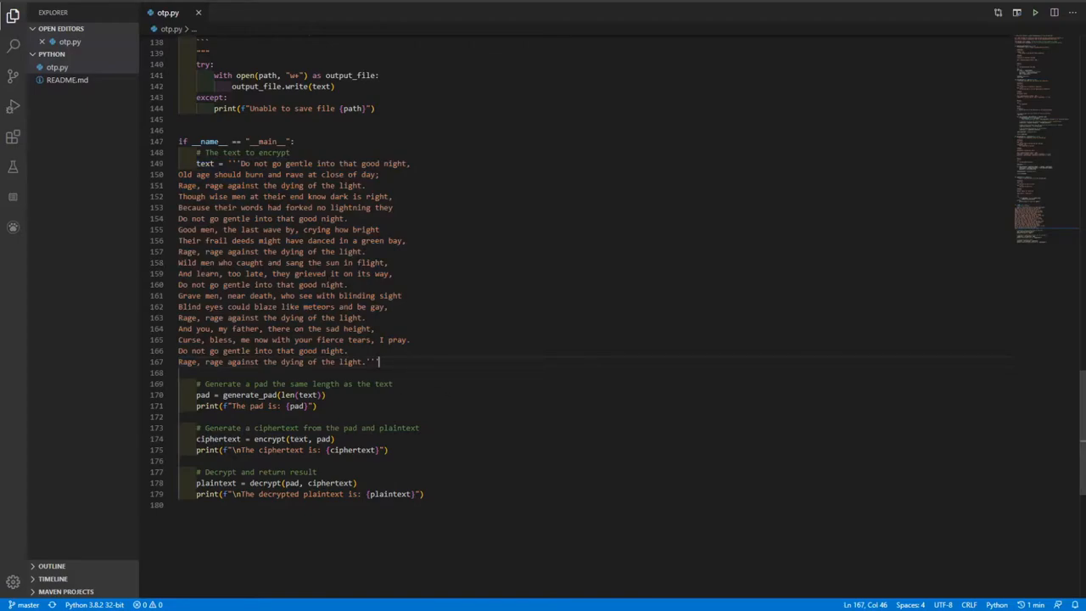
pyautogui.moveTo(203, 395)
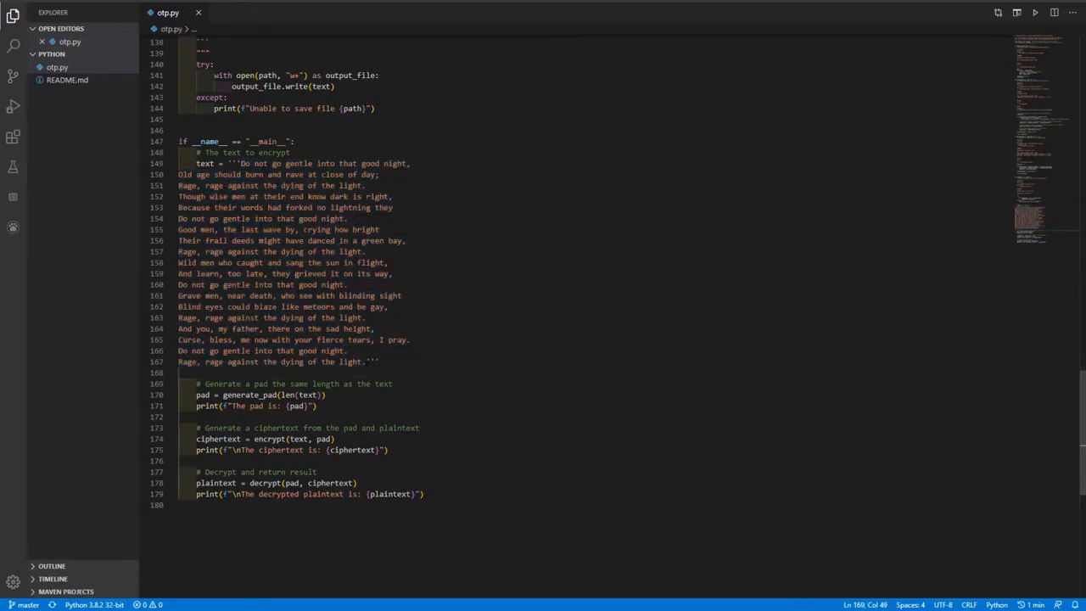
pyautogui.scroll(3)
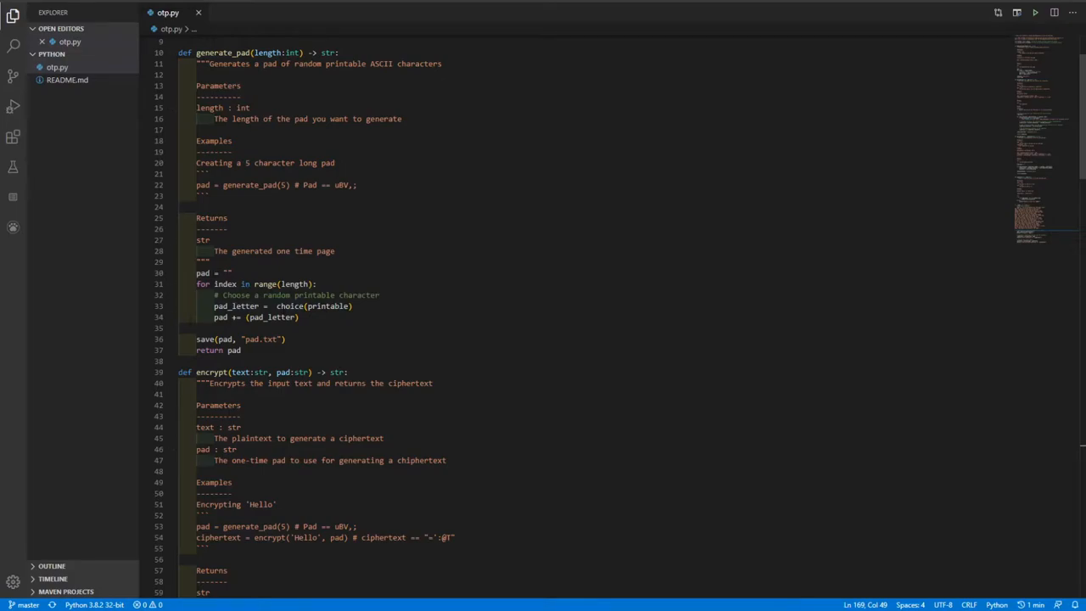
pyautogui.moveTo(214, 339)
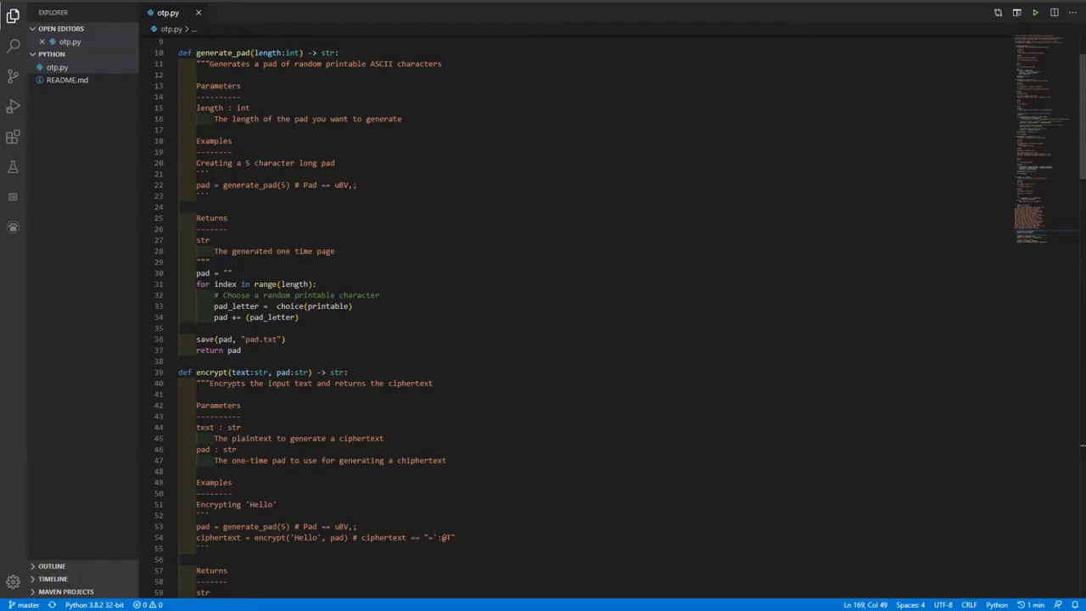
# Review otp.py, highlighting generate_pad's pad.txt save call, through encrypt to decrypt.
pyautogui.scroll(-3)
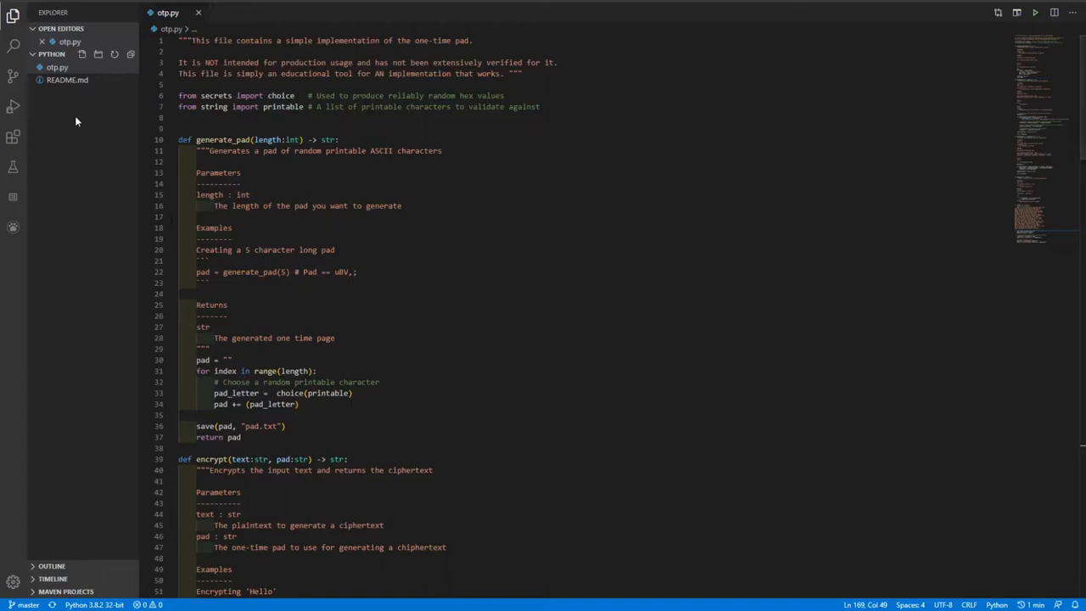
pyautogui.moveTo(107, 199)
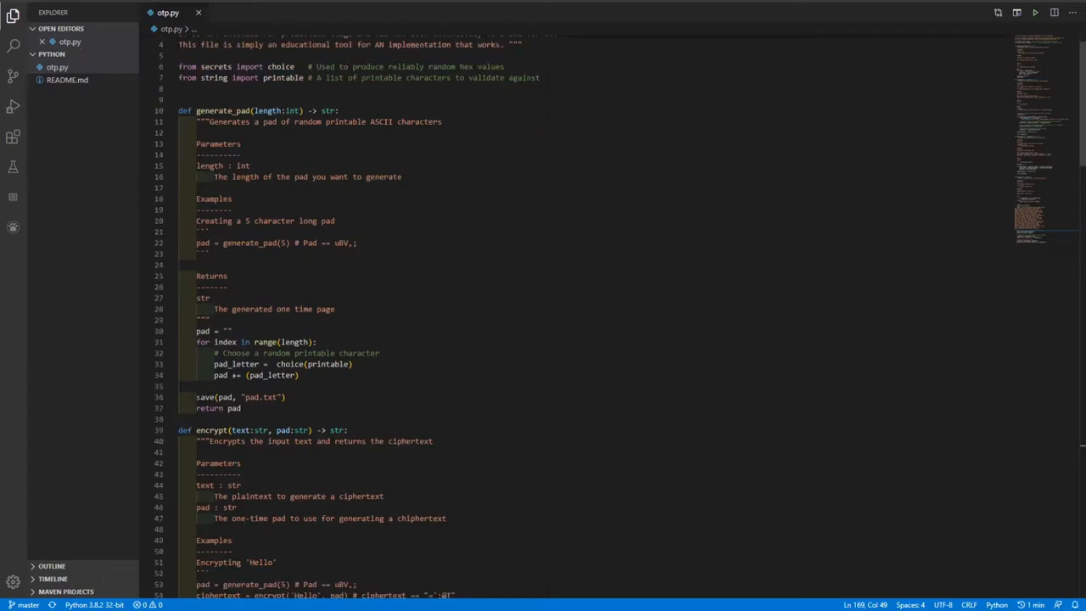
pyautogui.doubleClick(213, 397)
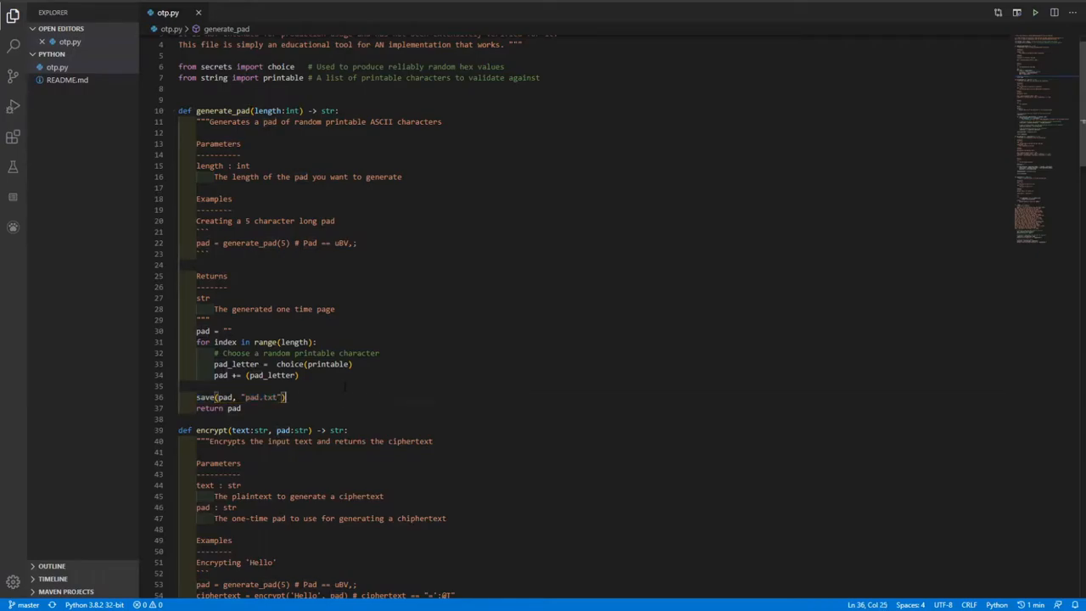
pyautogui.scroll(-3)
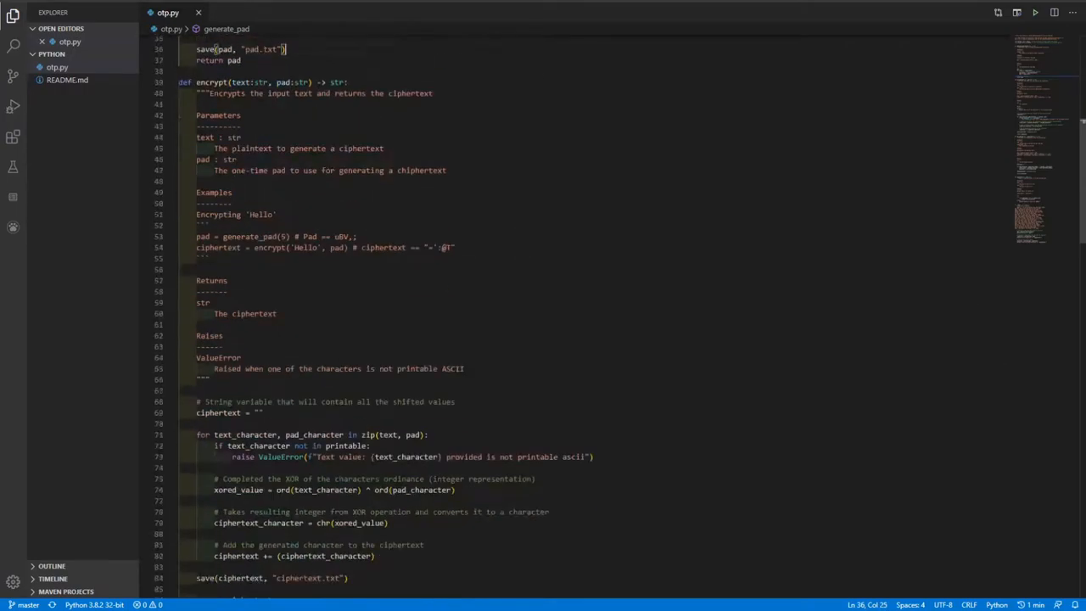
pyautogui.scroll(-3)
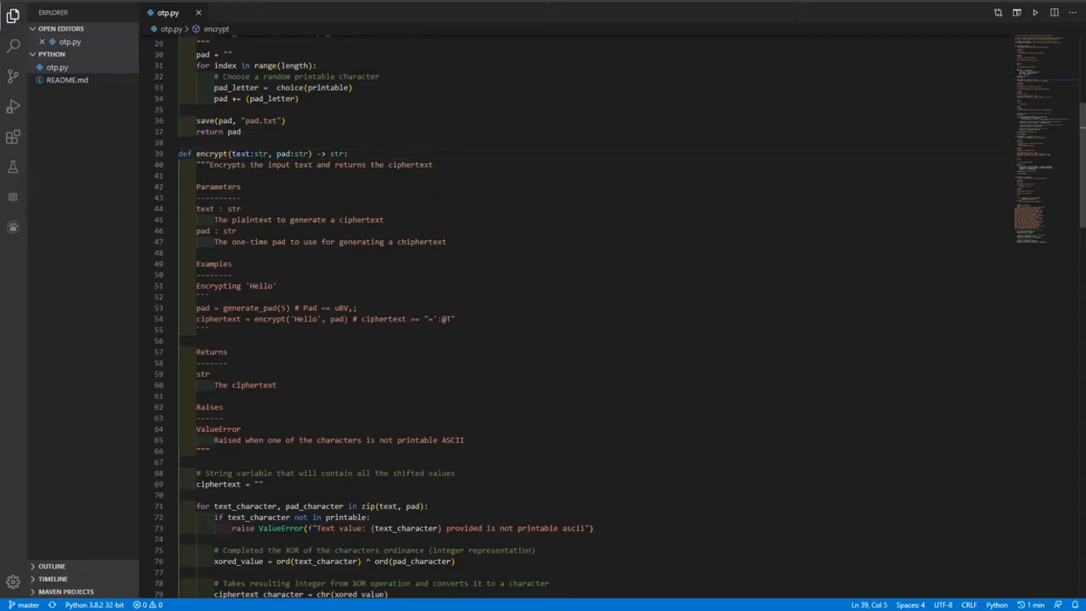
pyautogui.scroll(-3)
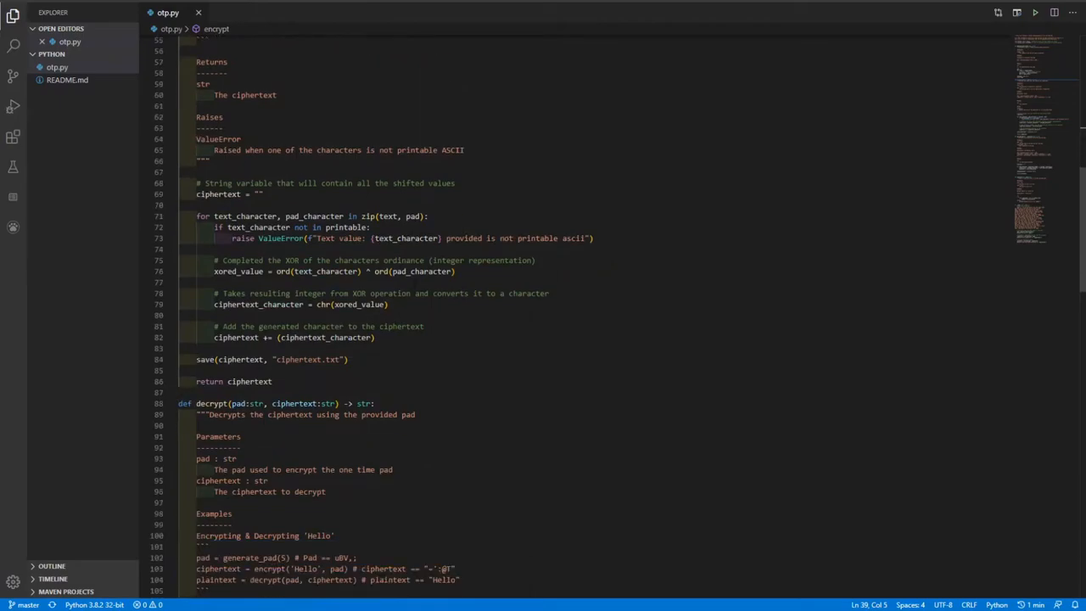
pyautogui.scroll(-3)
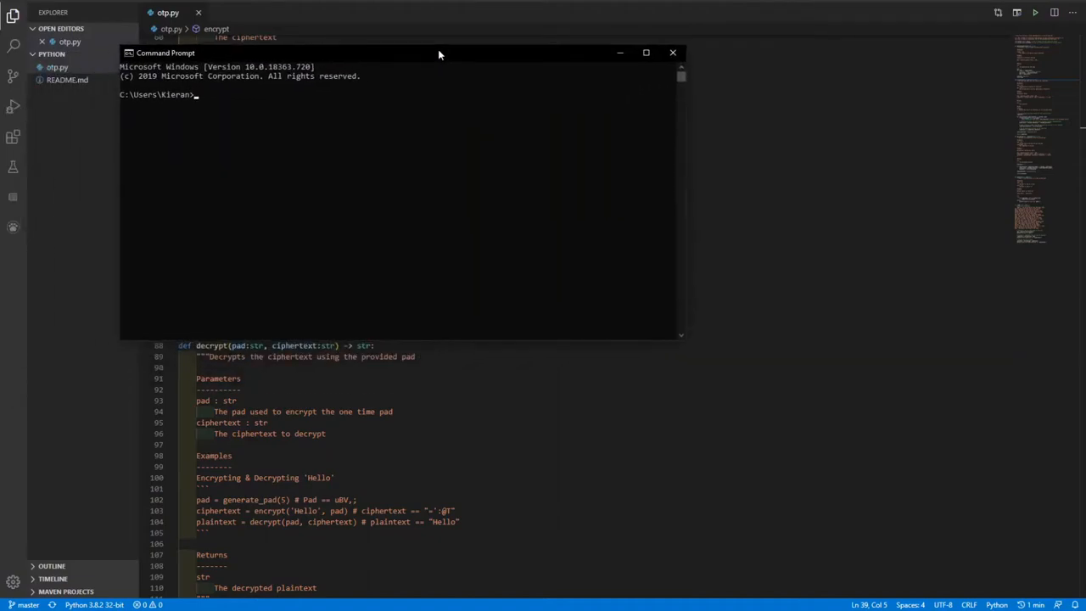
# Start Python and define shopping_list (eggs, ham, sausage) and the priority list [3, 1, 2].
pyautogui.write('python')
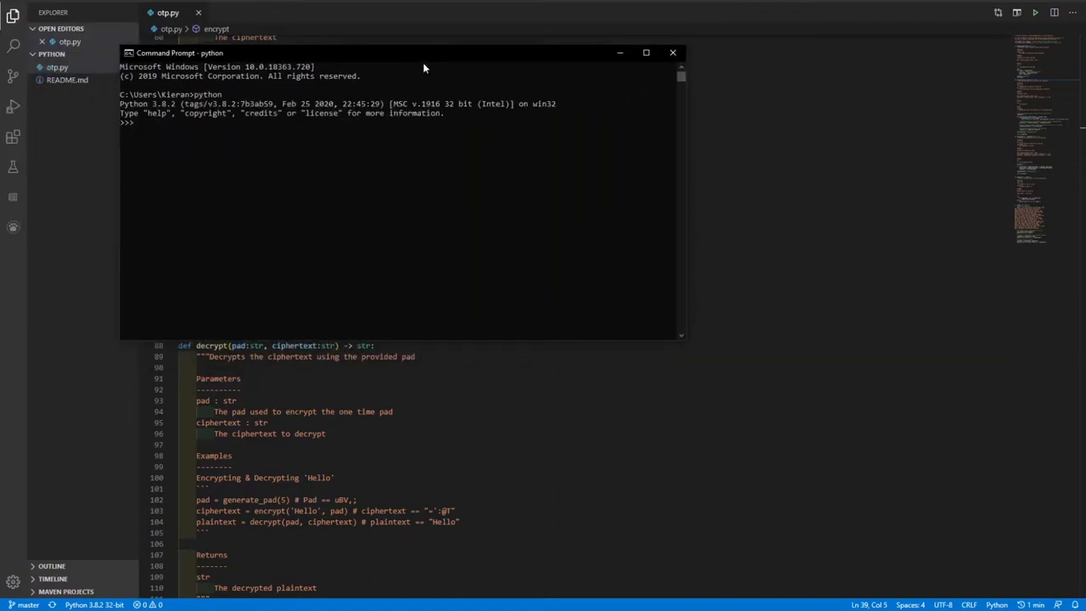
pyautogui.write('shopping_list = ["eggs')
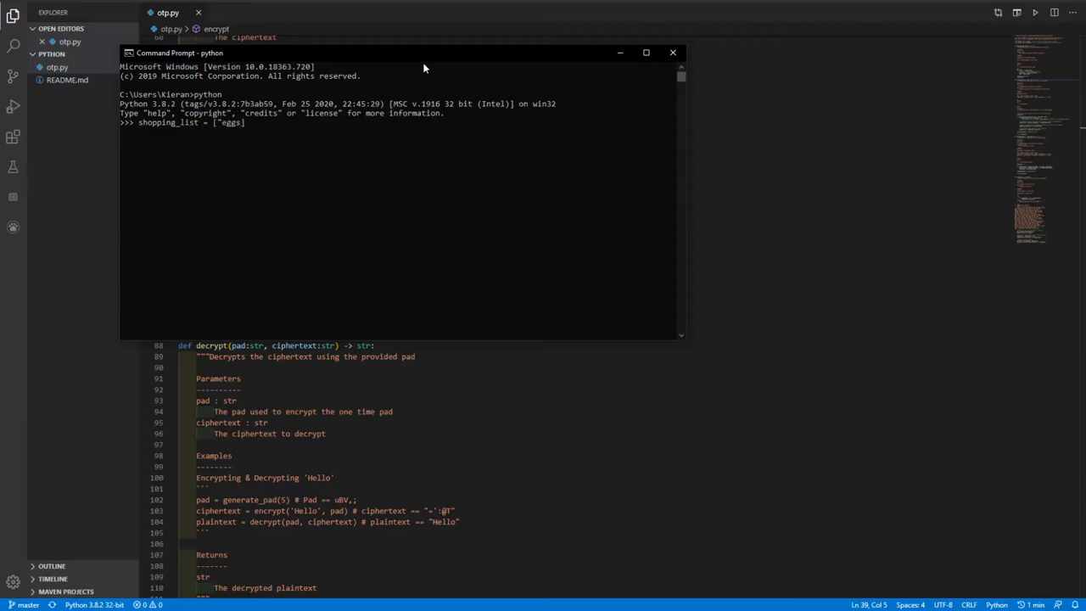
pyautogui.write(', "ham",')
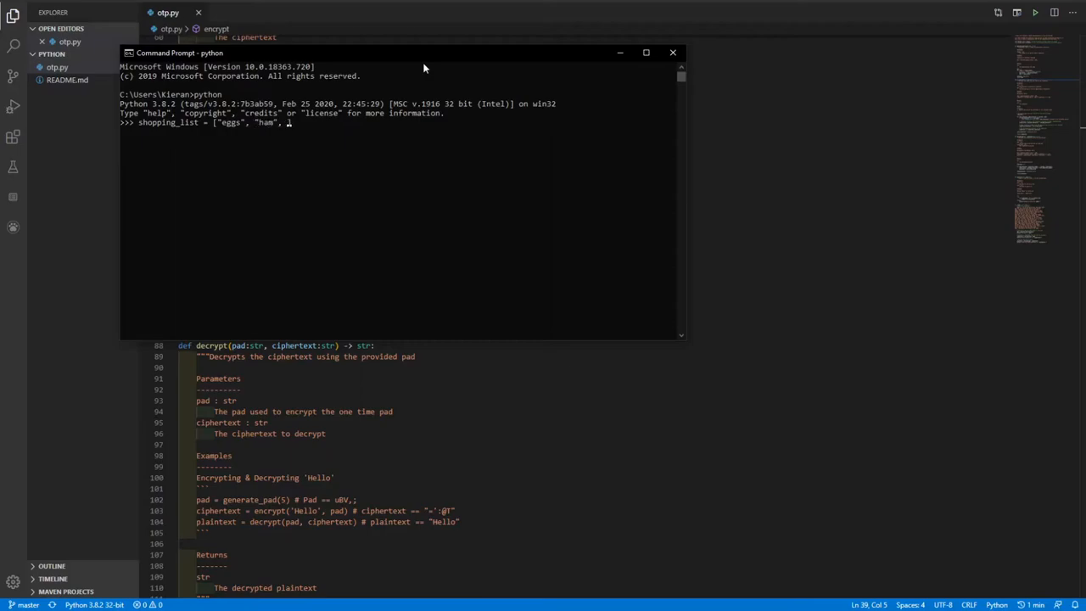
pyautogui.write('"sausage"]')
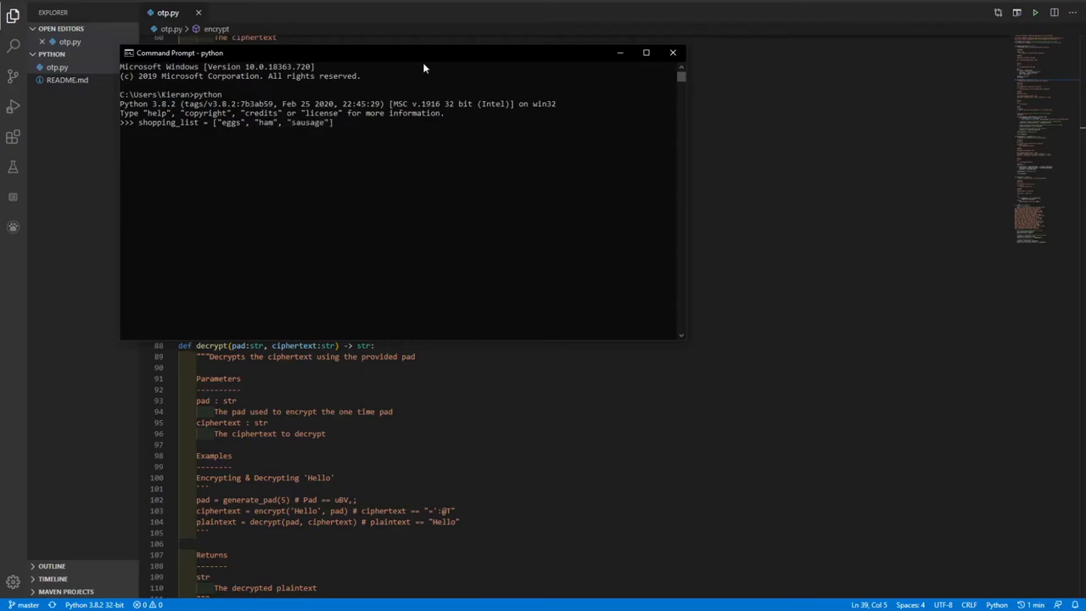
pyautogui.write('prin')
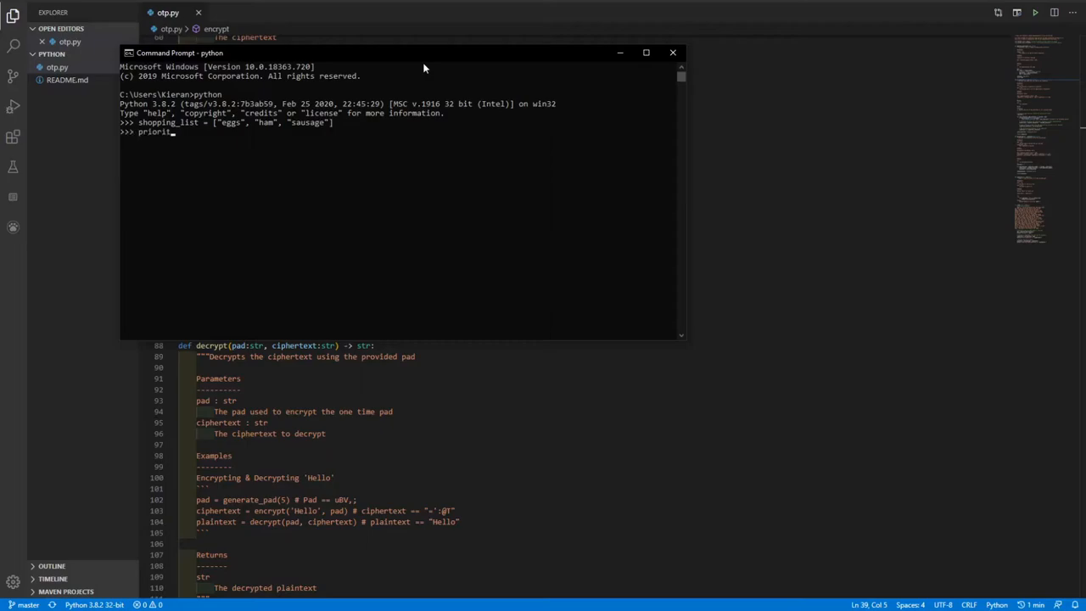
pyautogui.press('BackSpace')
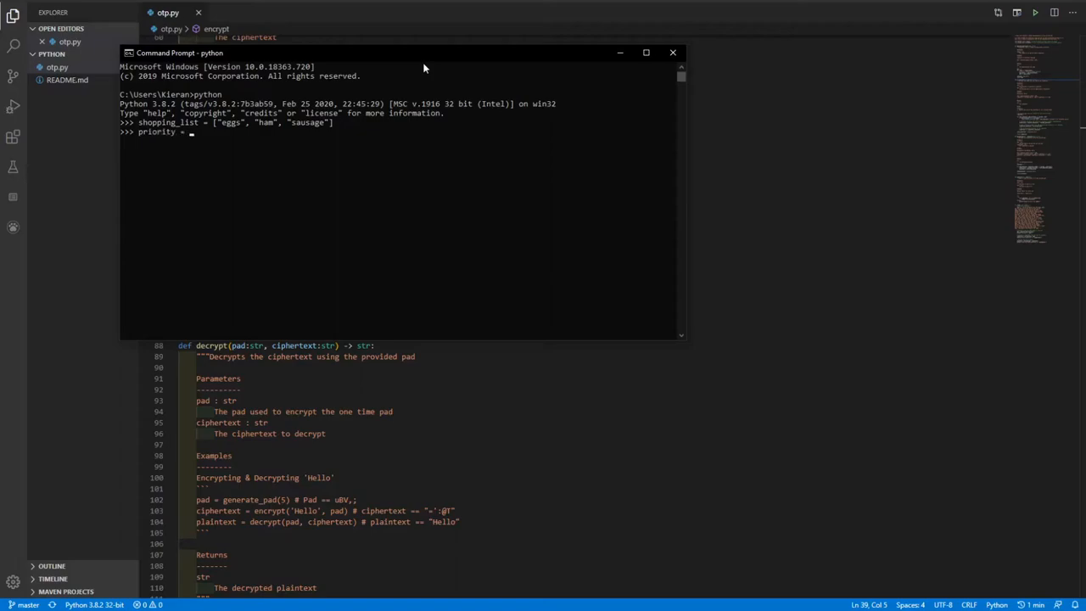
pyautogui.write('[3, 1,')
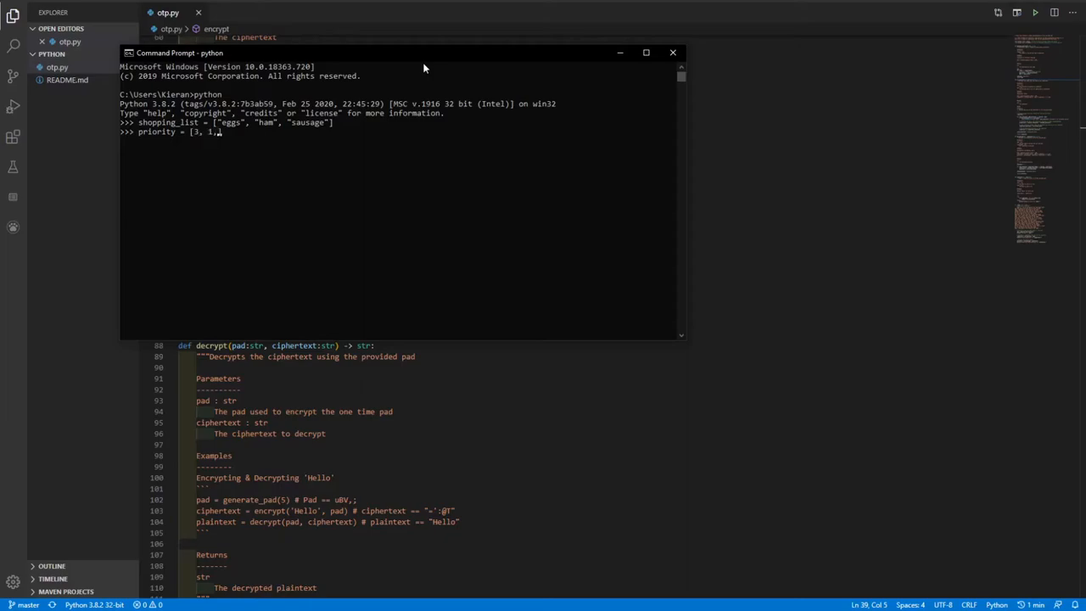
pyautogui.press('enter')
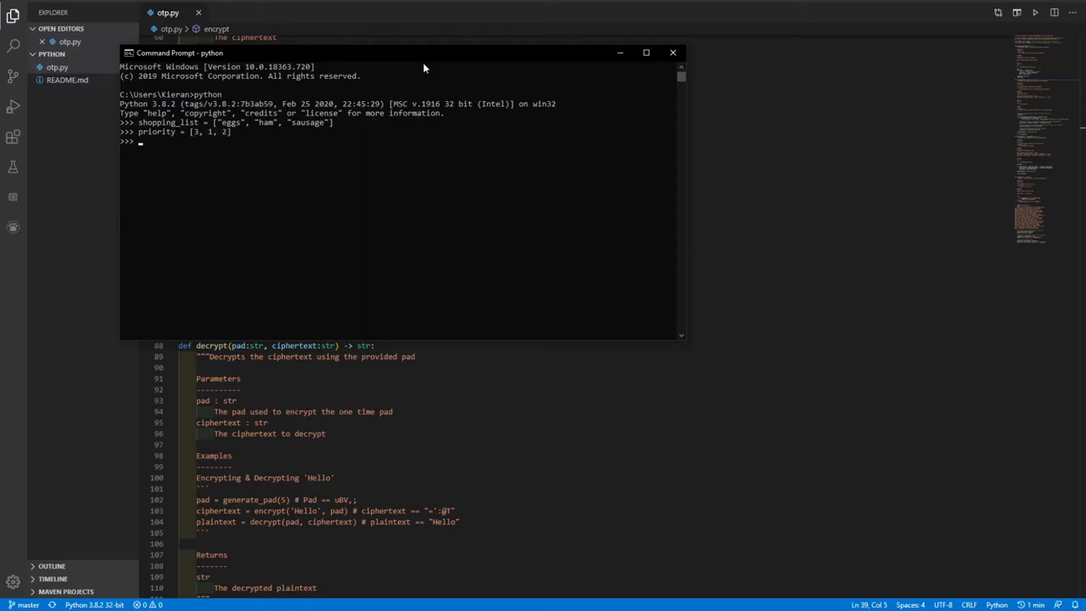
# Write a loop over zip(shopping_list, priority) printing current_priority with each item.
pyautogui.write('for i')
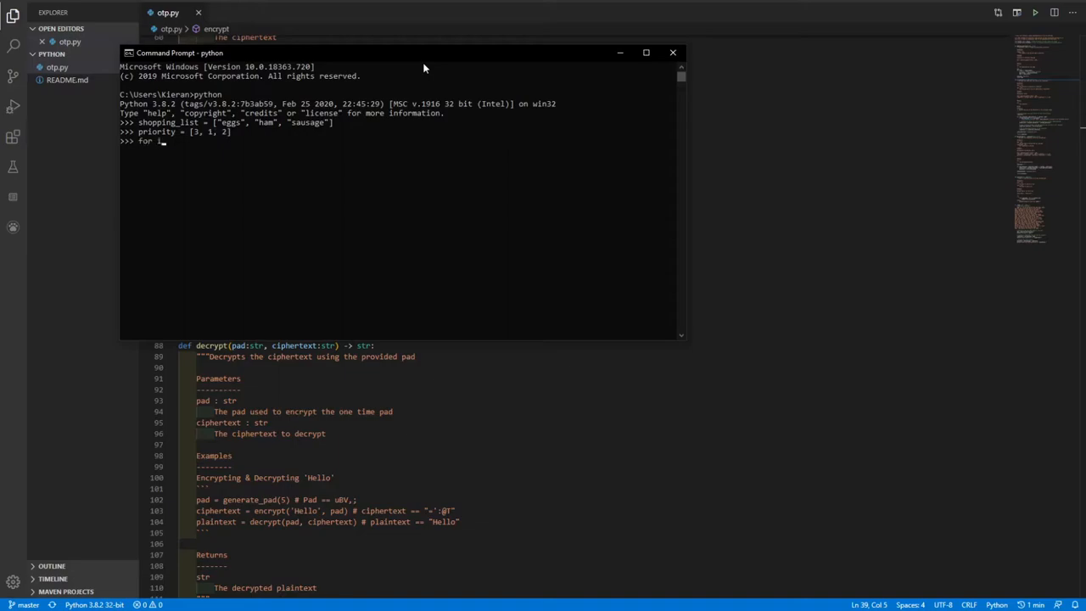
pyautogui.write('item, priot')
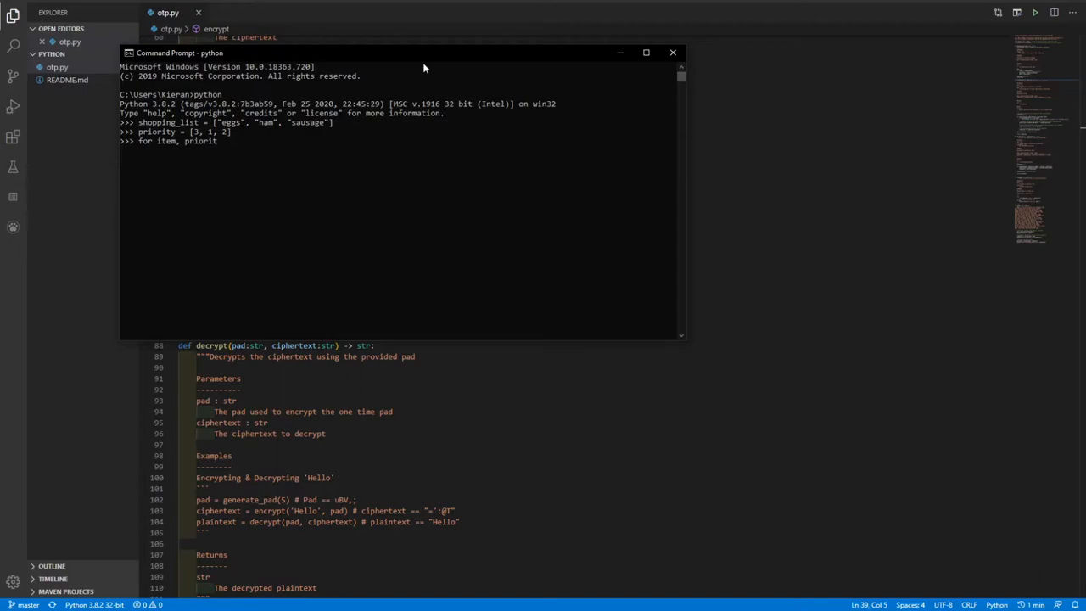
pyautogui.write('current_')
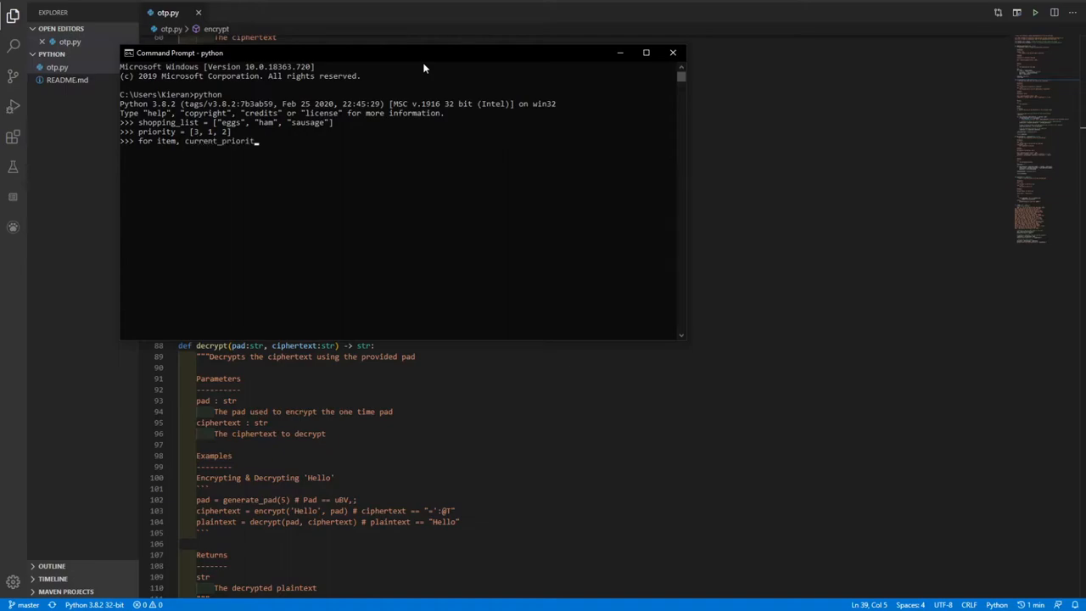
pyautogui.write('in')
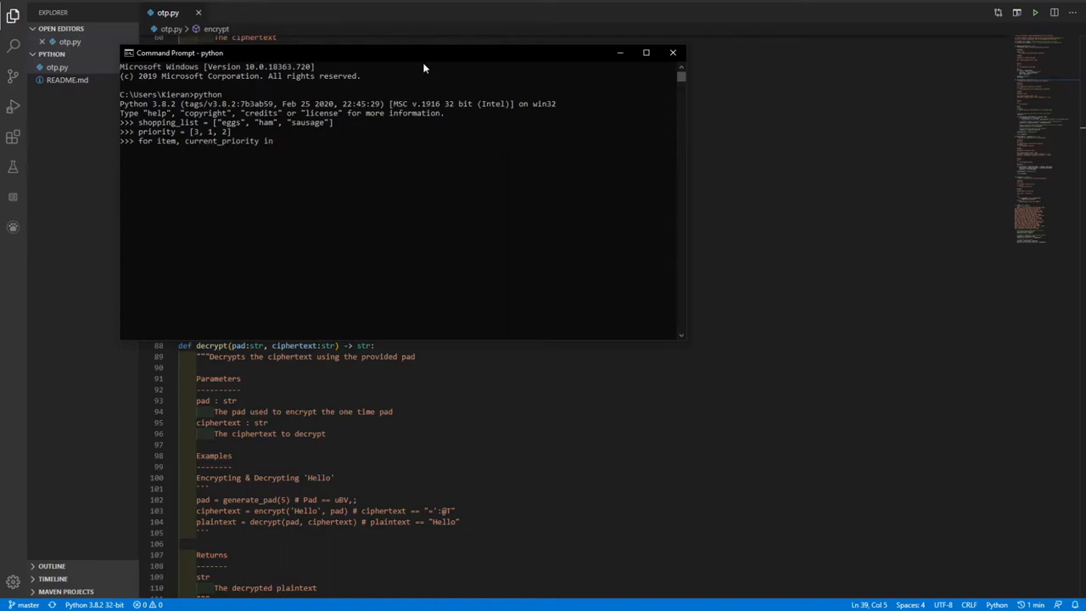
pyautogui.write('zip(shopping')
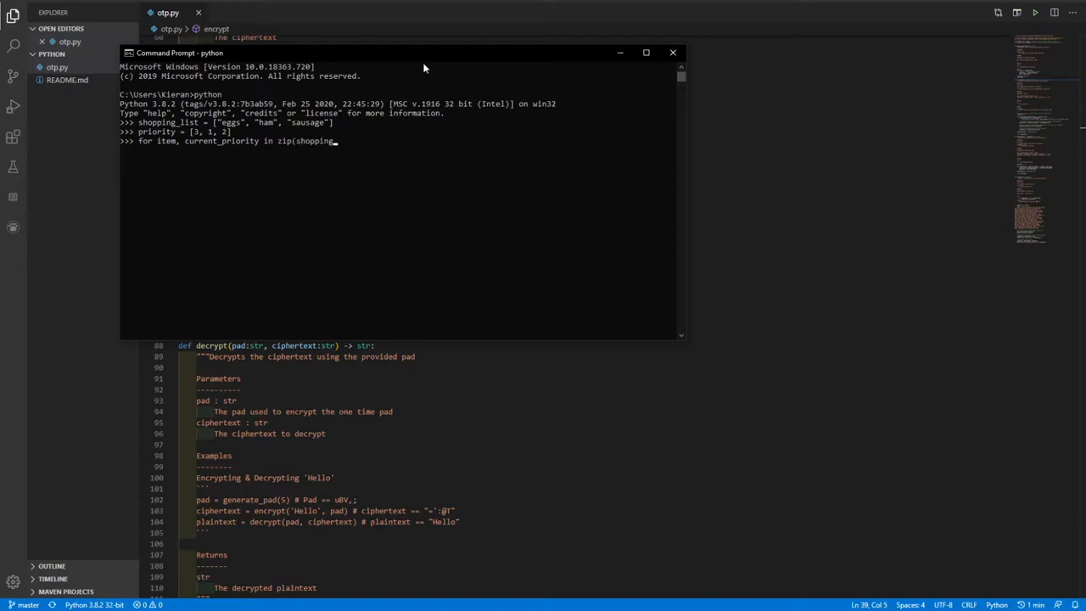
pyautogui.write('_list, pr')
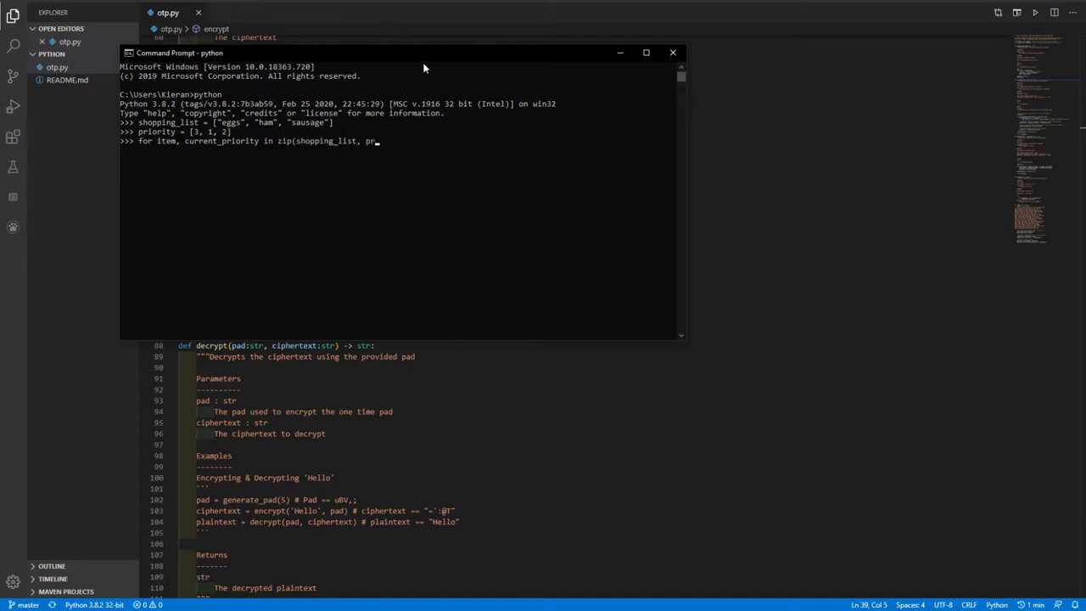
pyautogui.write('iority):')
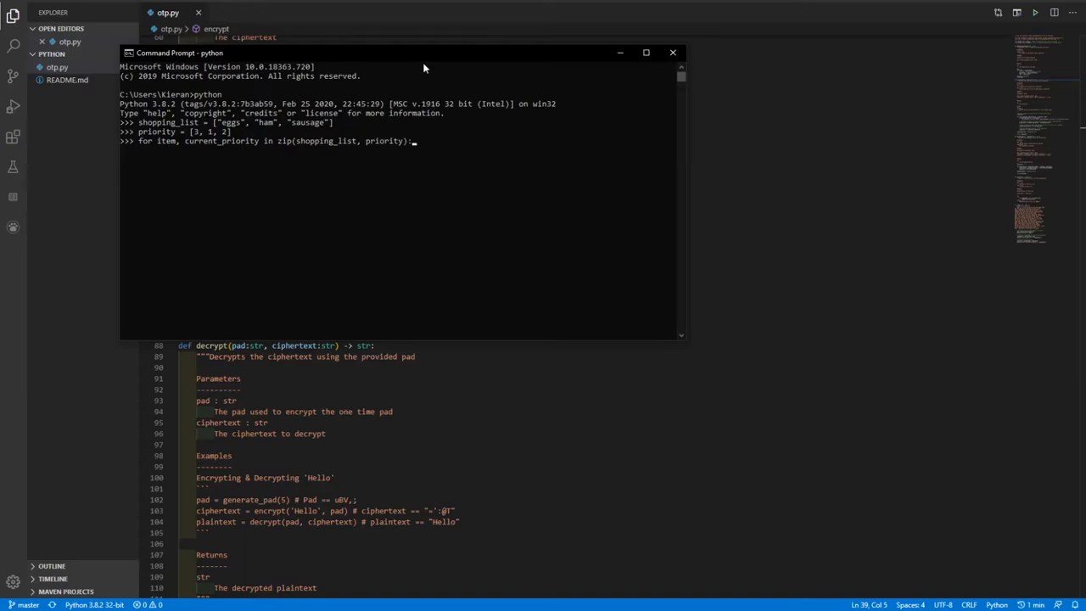
pyautogui.press('enter')
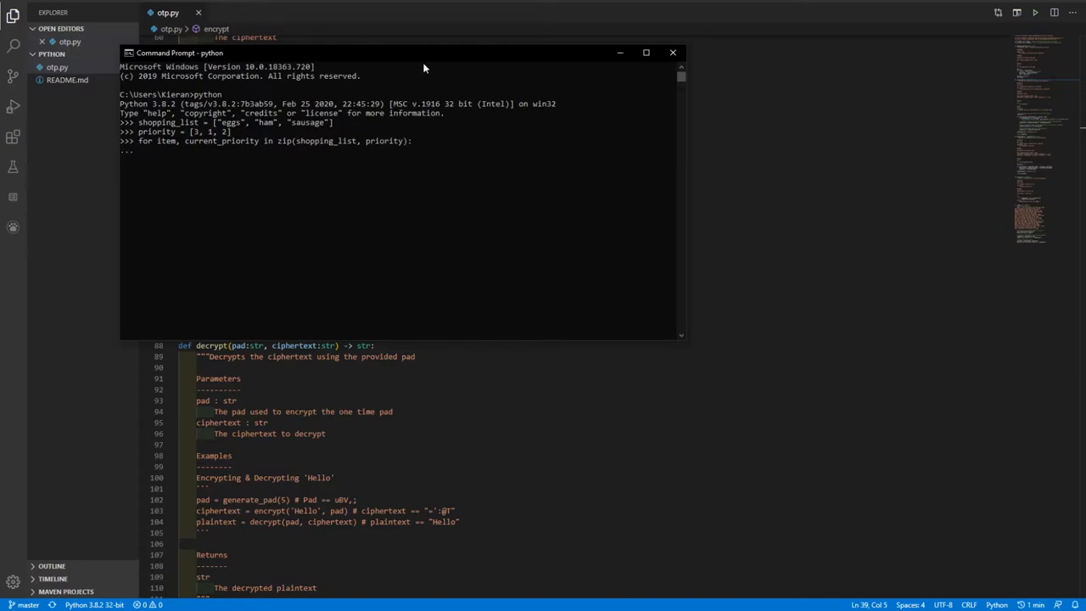
pyautogui.moveTo(315, 129)
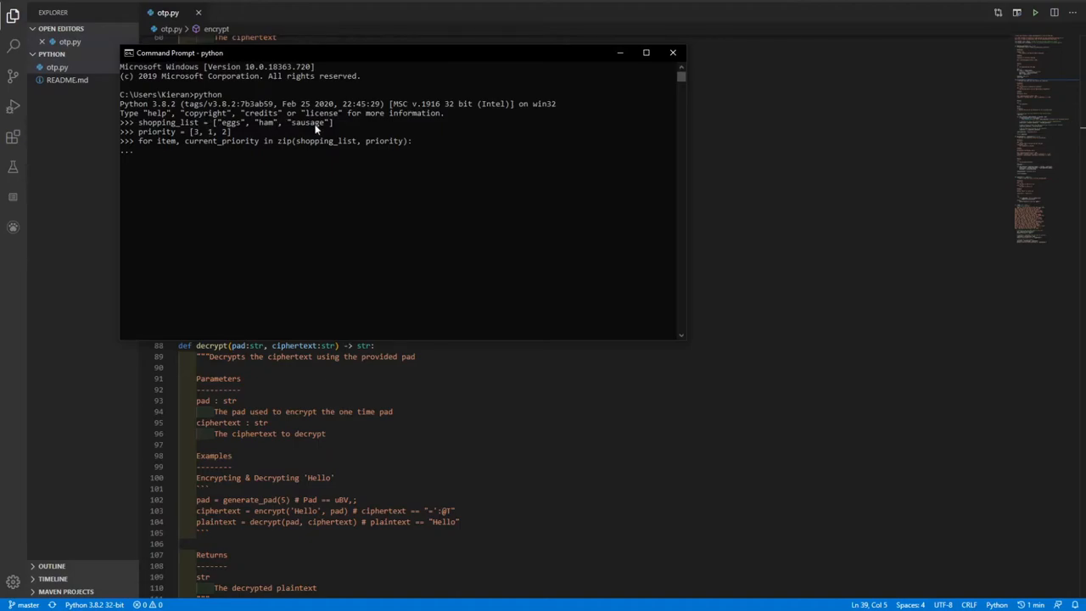
pyautogui.write('print(')
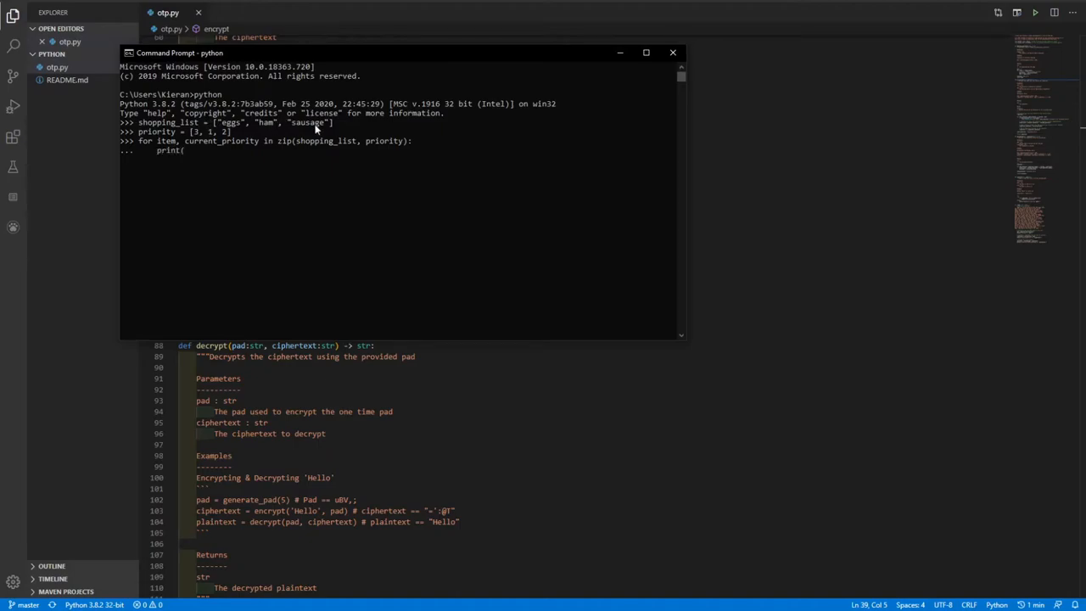
pyautogui.write('curre')
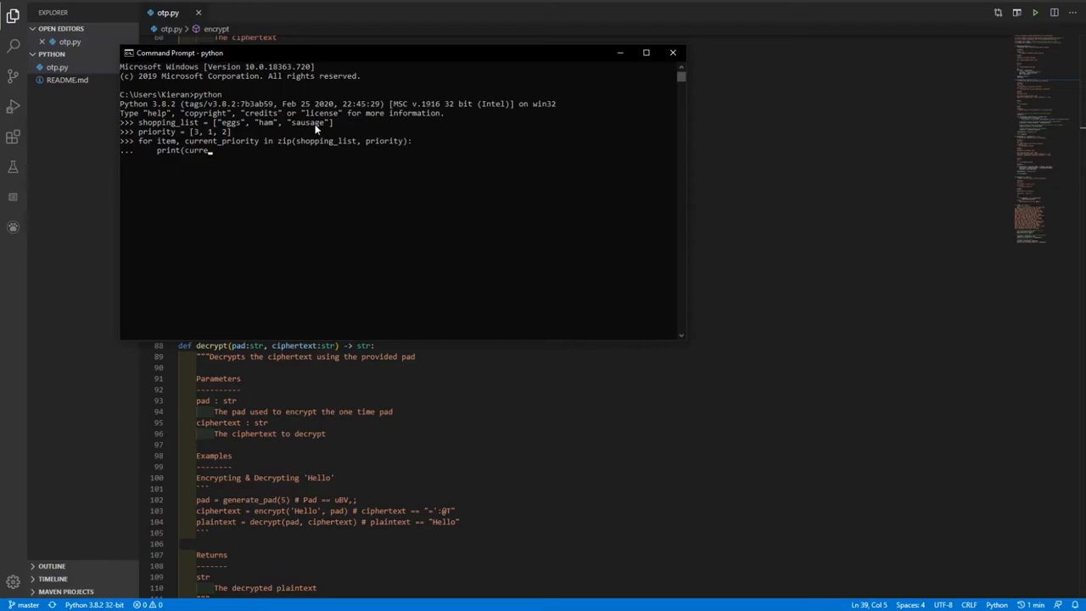
pyautogui.write('t_priot')
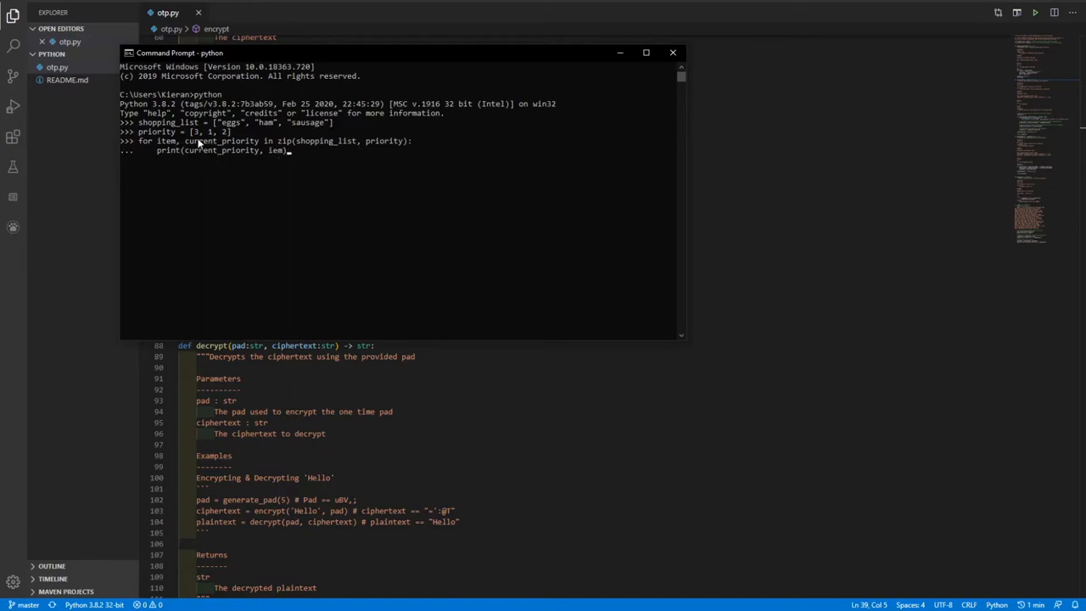
pyautogui.moveTo(226, 131)
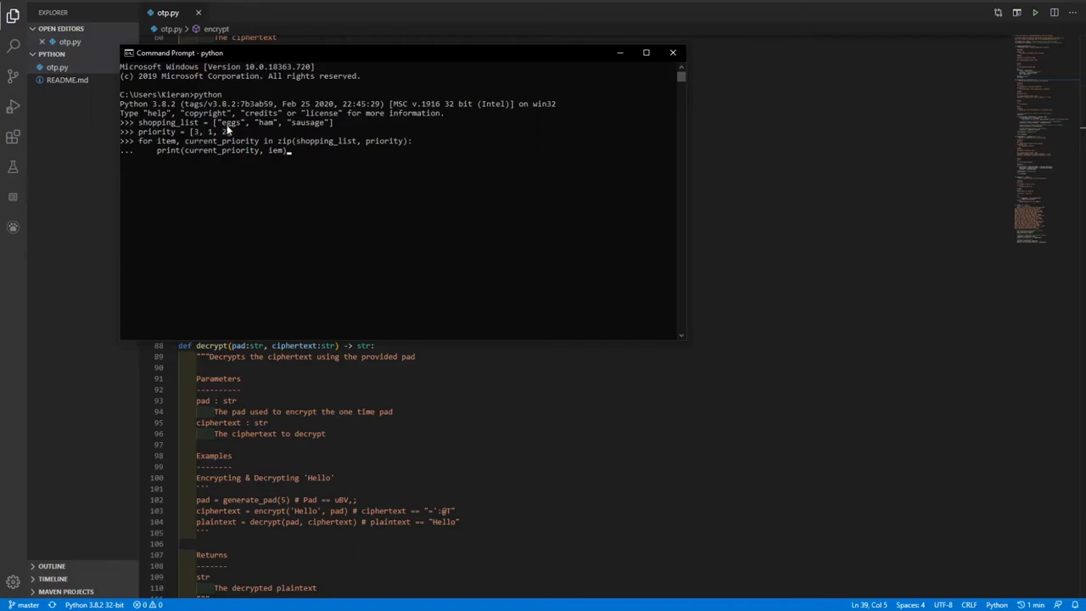
pyautogui.moveTo(301, 158)
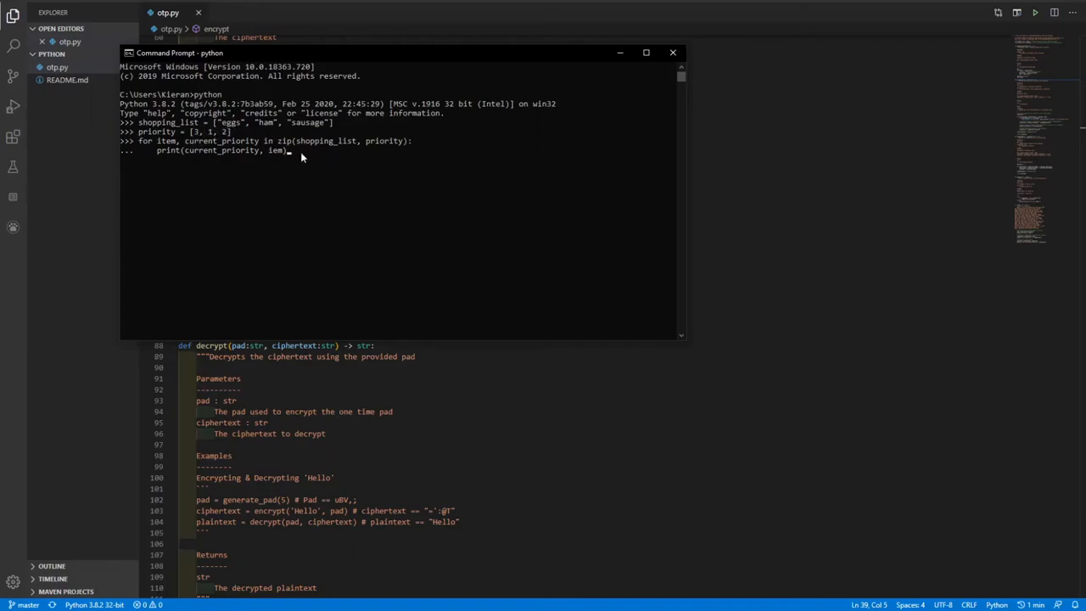
pyautogui.moveTo(360, 169)
pyautogui.write('t')
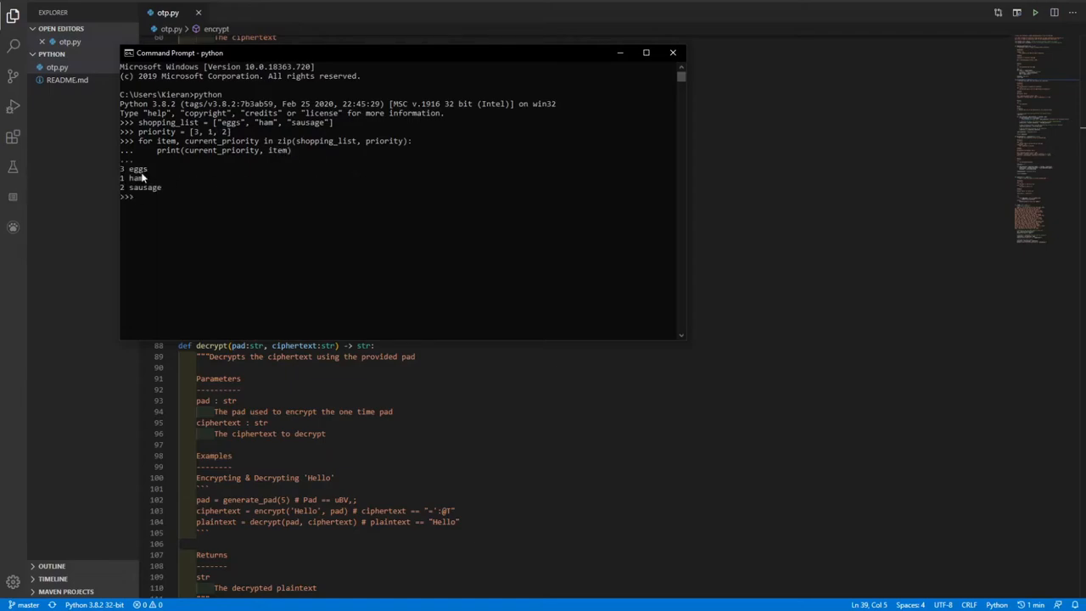
pyautogui.moveTo(199, 136)
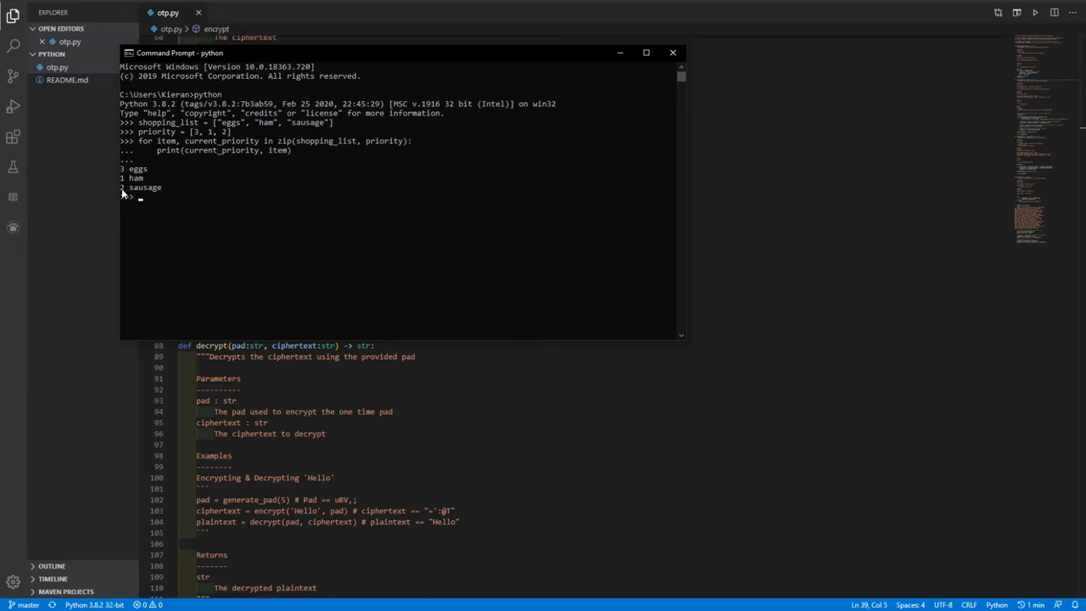
pyautogui.moveTo(331, 131)
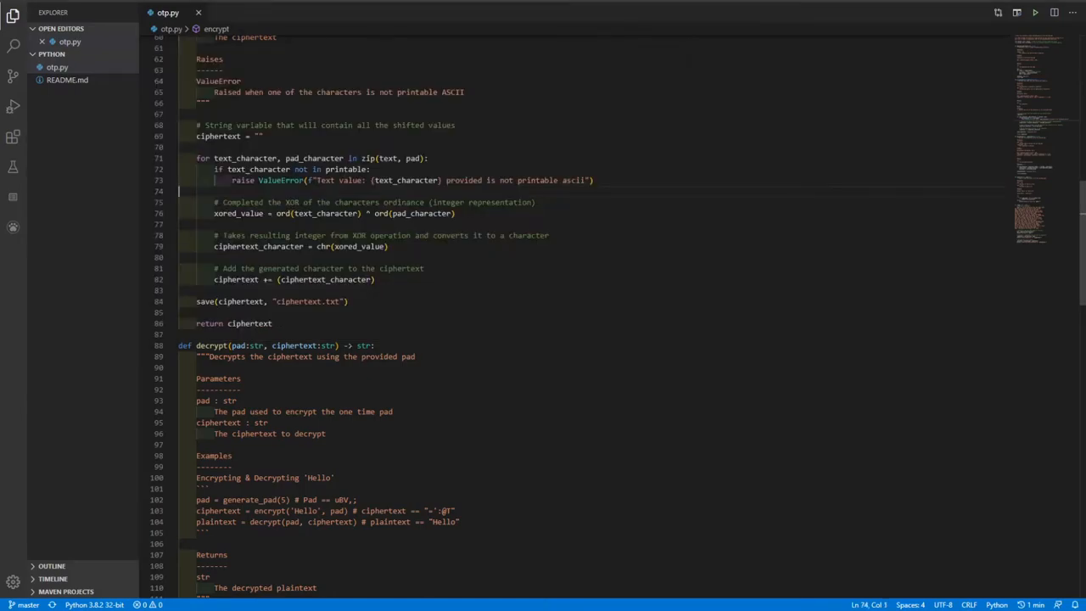
# Scroll through the XOR step of the encrypt loop in otp.py.
pyautogui.scroll(-3)
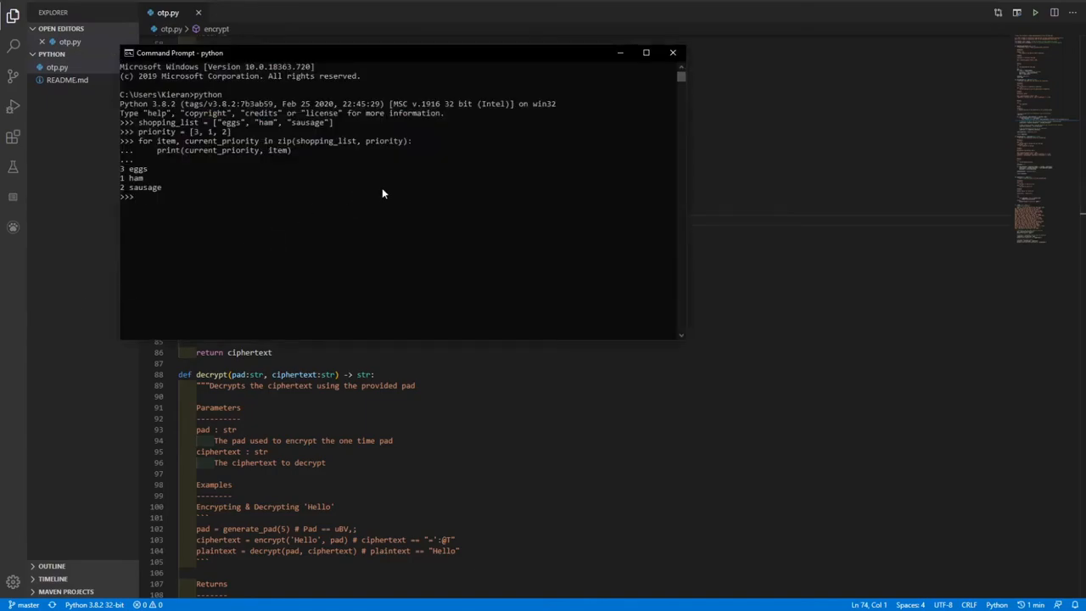
# Evaluate ord("a") in the Python prompt, returning 97, and begin typing chr(.
pyautogui.write('ord')
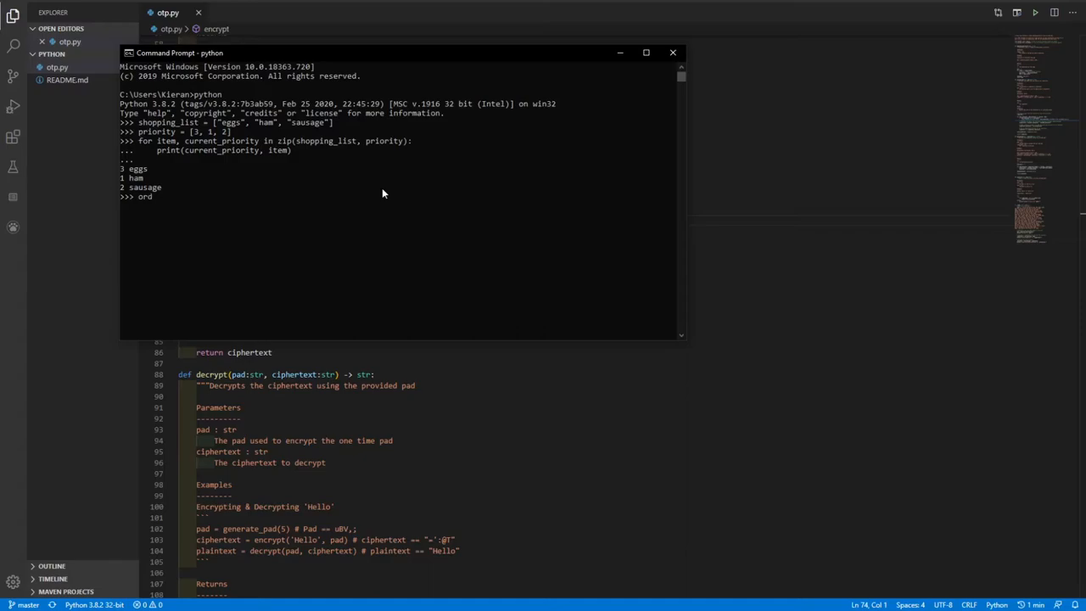
pyautogui.write('("a')
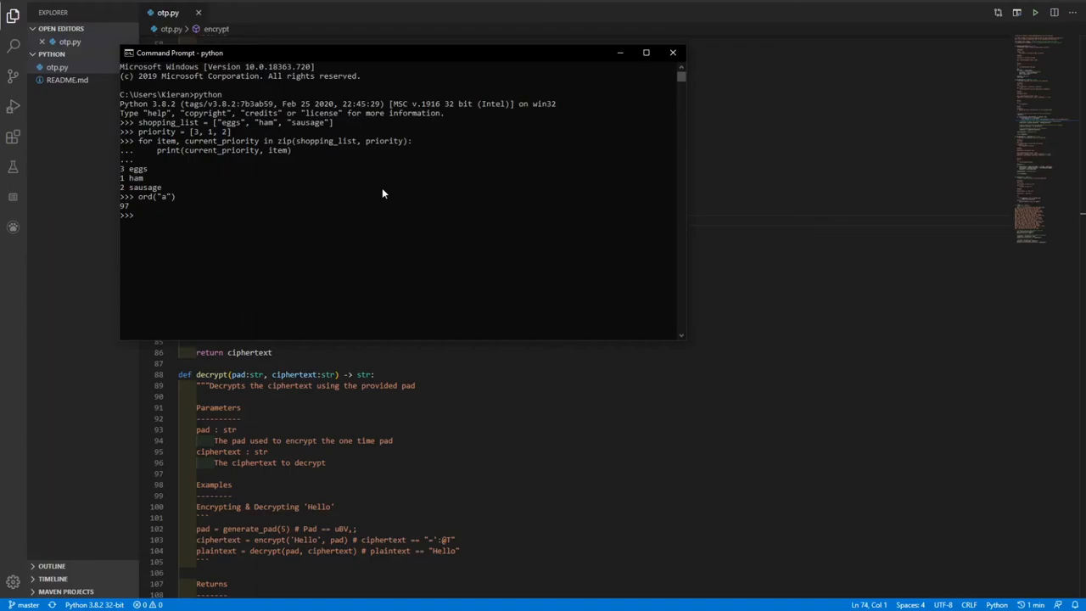
pyautogui.write('chr(')
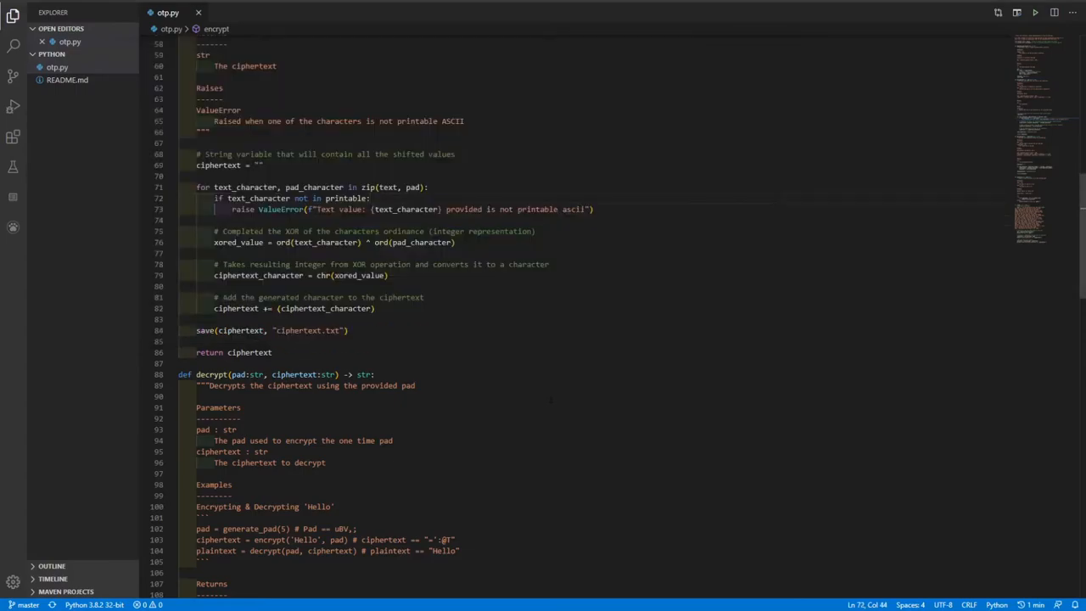
# Highlight chr(xored_value) and scroll through decrypt, save and the __main__ block.
pyautogui.doubleClick(325, 242)
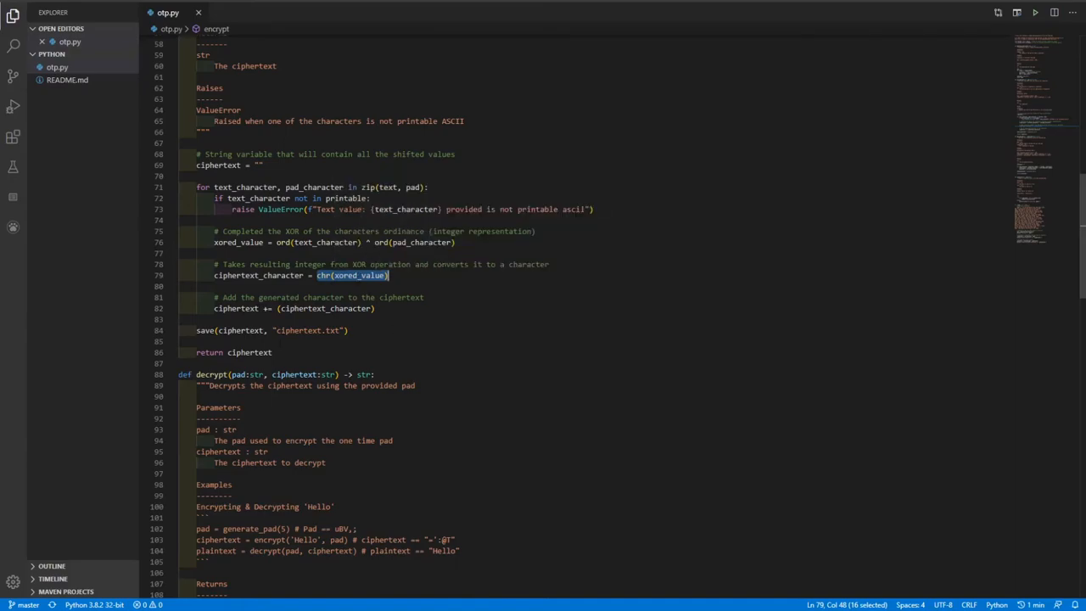
pyautogui.scroll(-3)
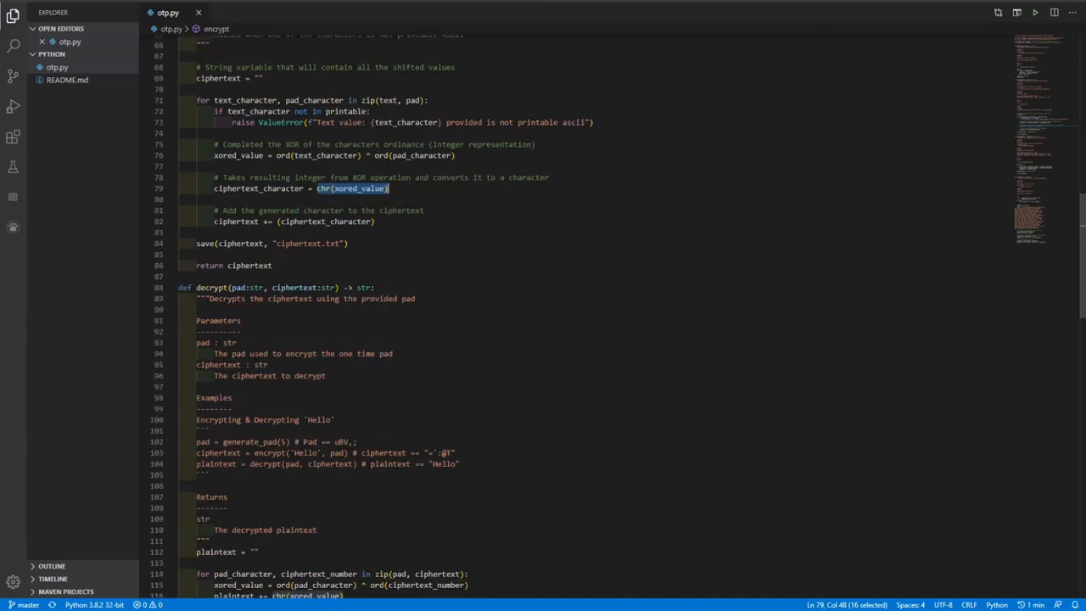
pyautogui.scroll(-3)
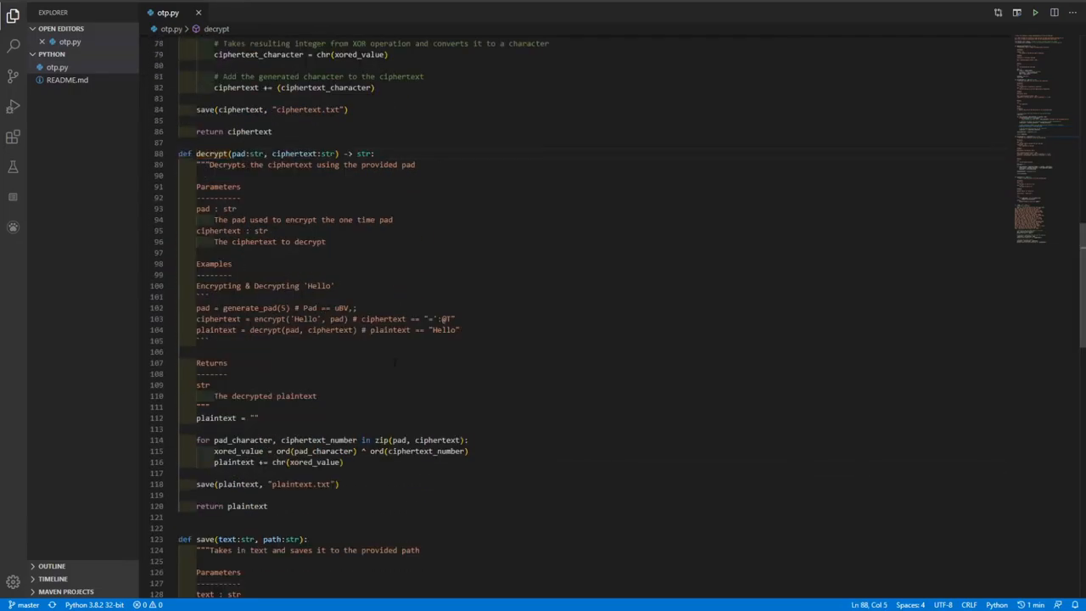
pyautogui.scroll(-3)
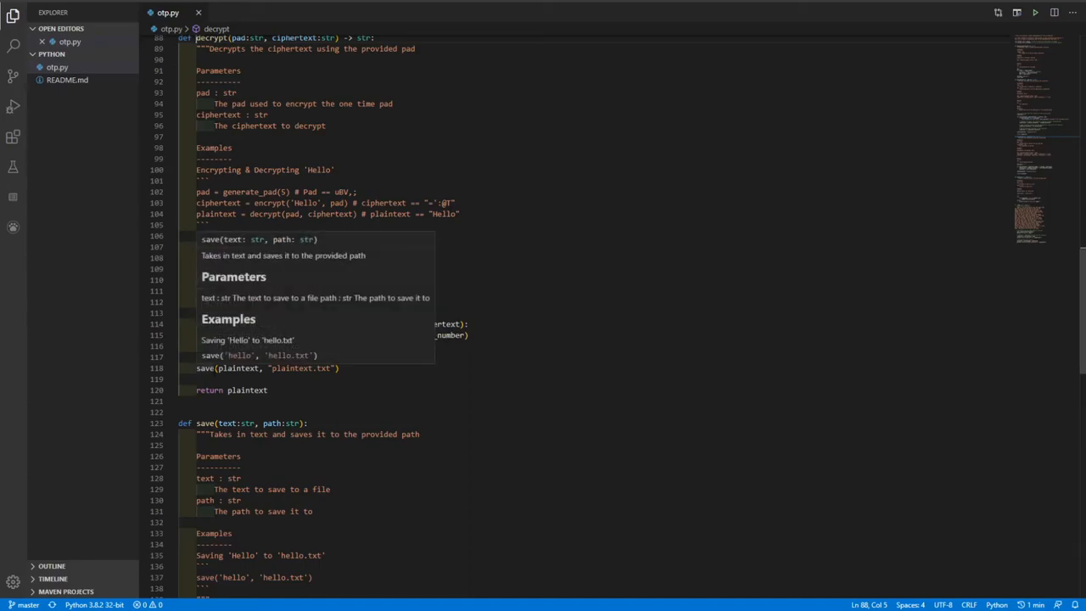
pyautogui.scroll(-3)
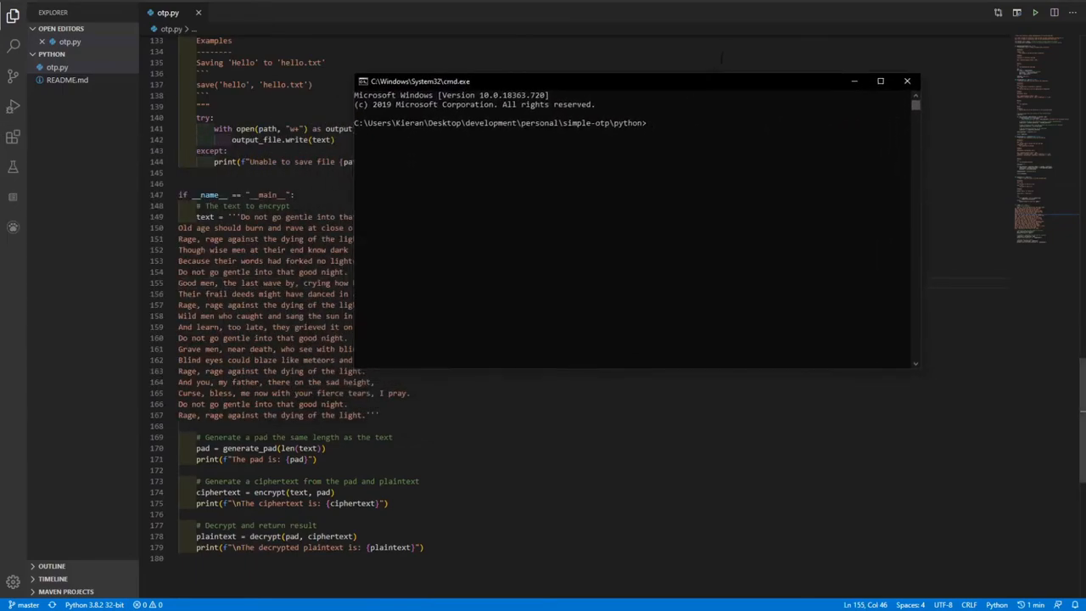
# Run python otp.py to generate pad.txt, ciphertext.txt and plaintext.txt.
pyautogui.write('python')
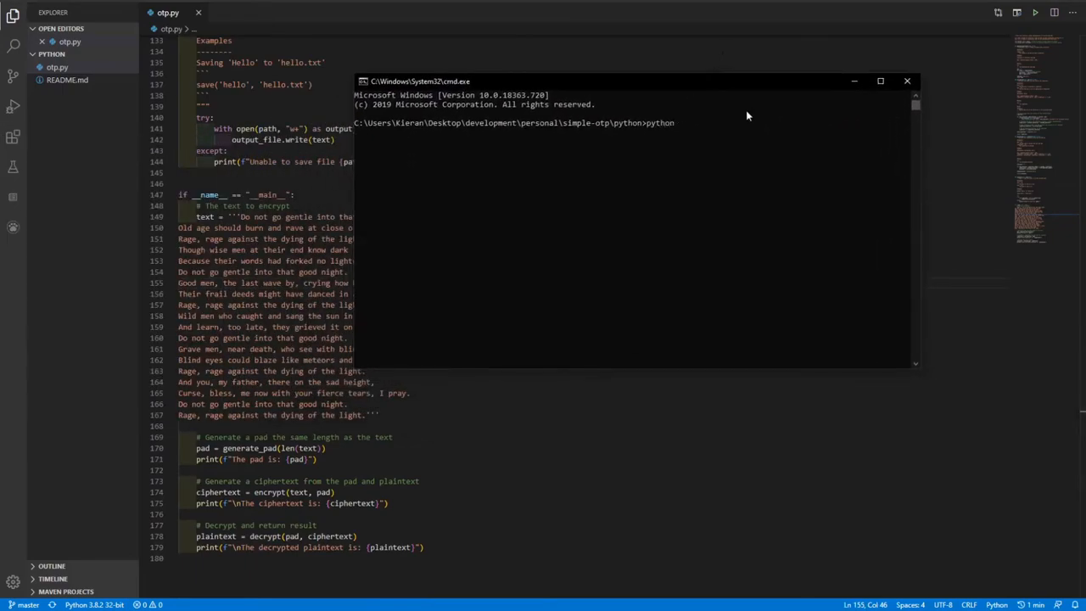
pyautogui.write('otp.py')
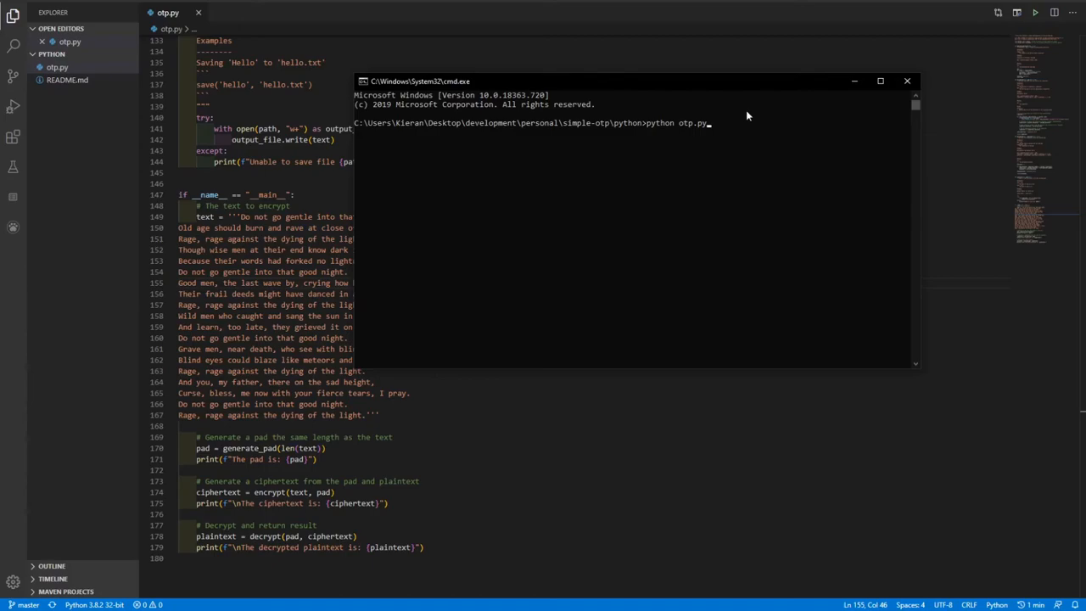
pyautogui.press('enter')
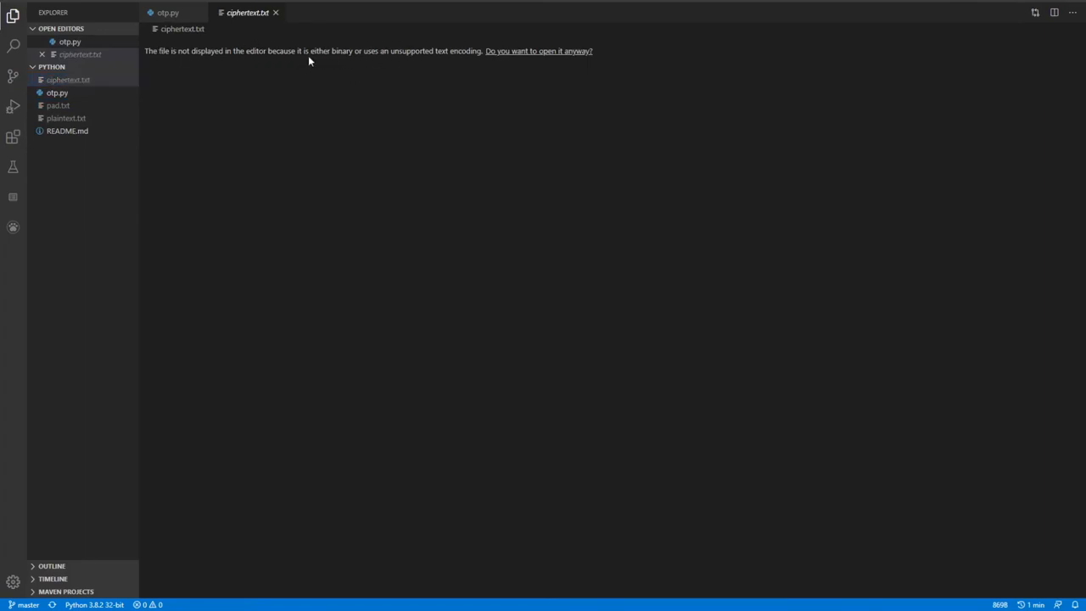
pyautogui.moveTo(296, 61)
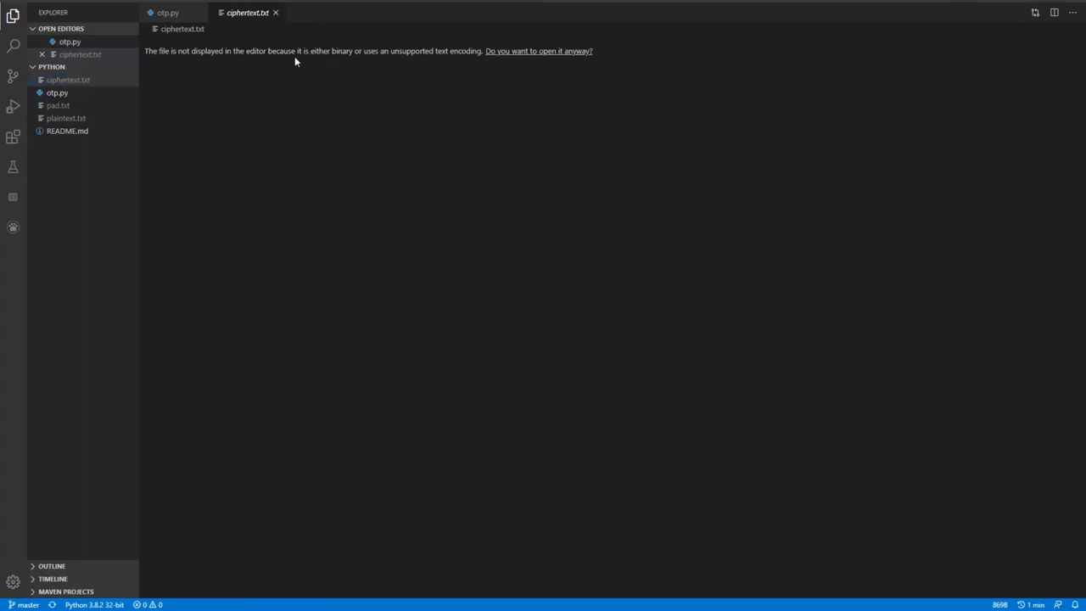
# Open plaintext.txt showing the decrypted poem 'Do not go gentle into that good night'.
pyautogui.click(65, 118)
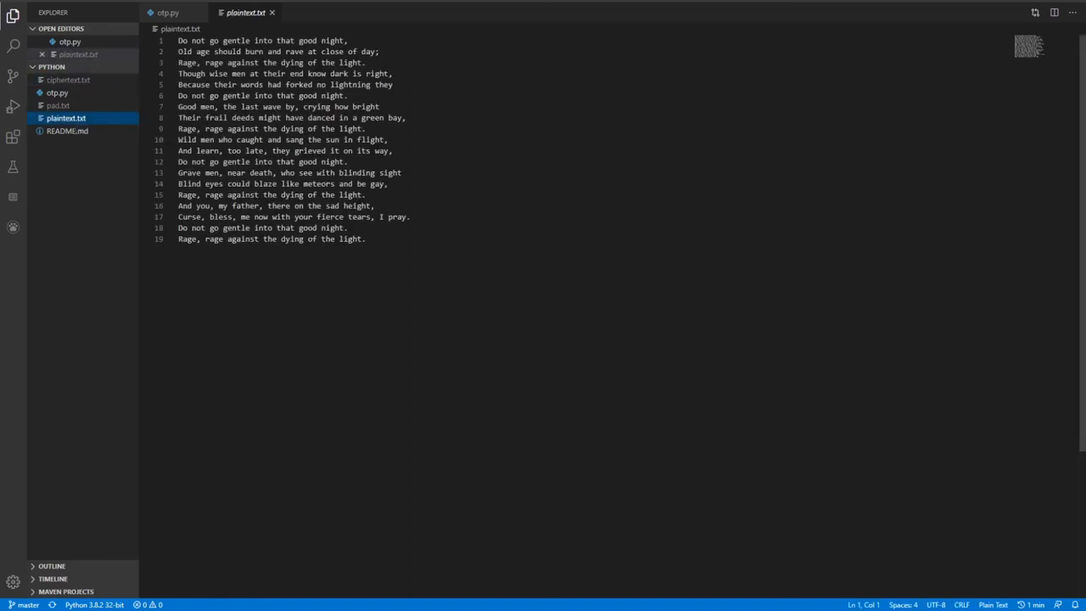
pyautogui.click(364, 238)
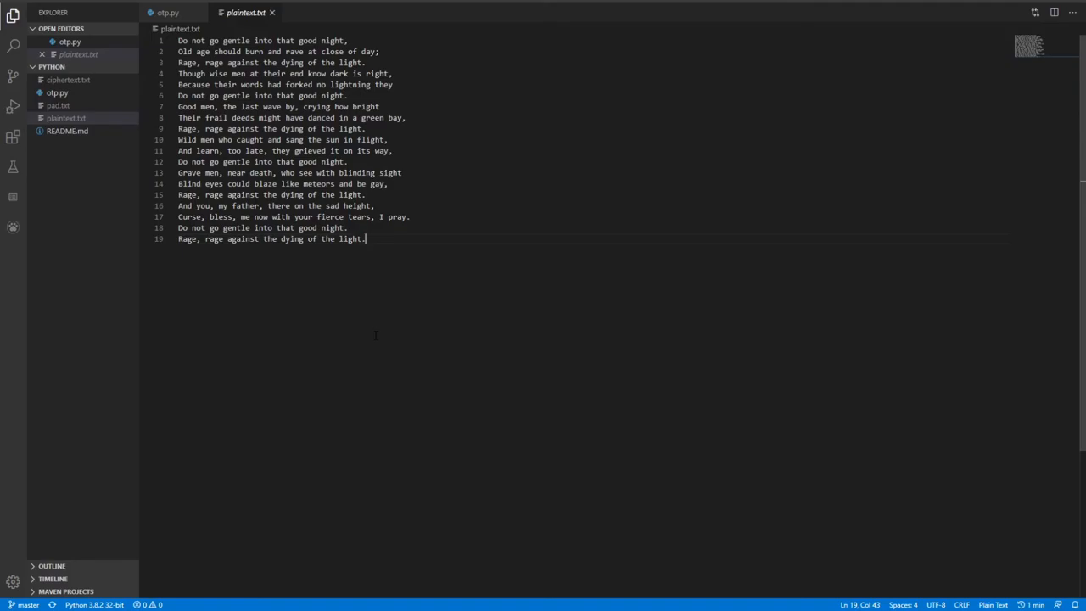
pyautogui.moveTo(25, 243)
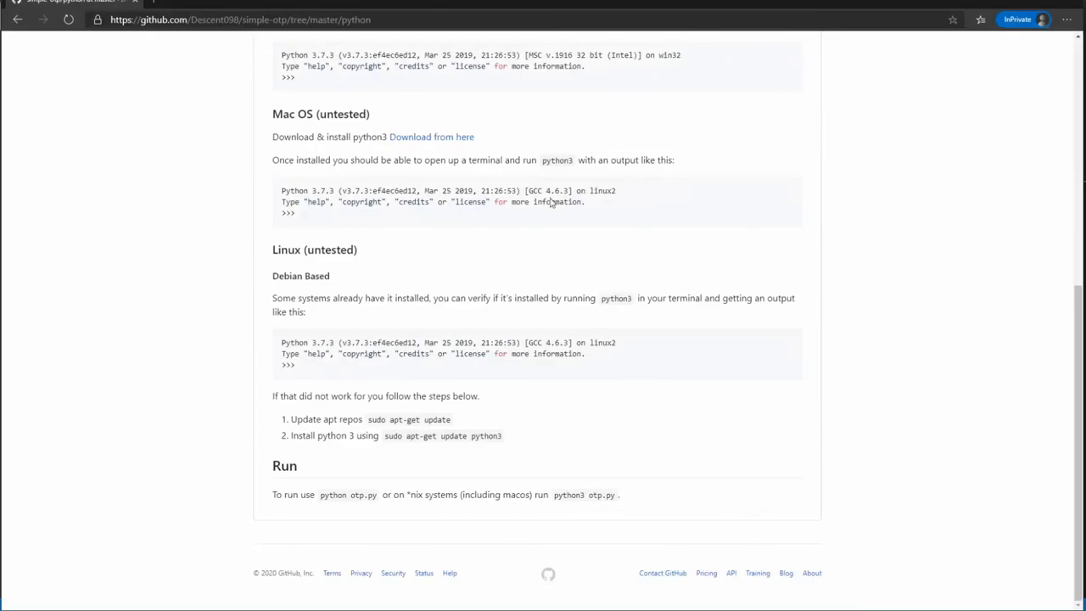
# Return to the simple-otp repository home and jump to the README's Theory section.
pyautogui.scroll(3)
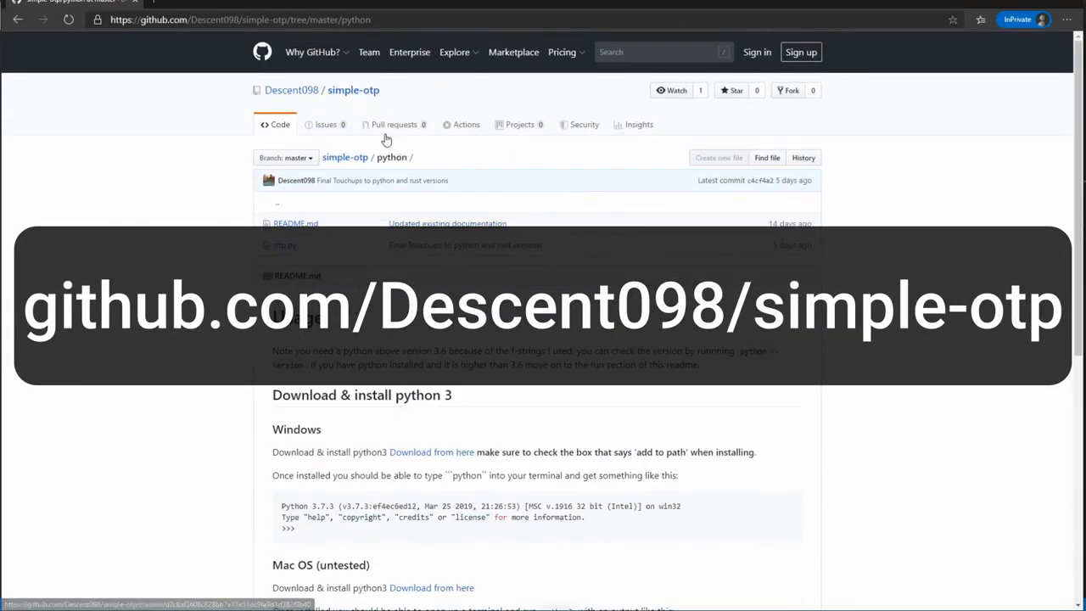
pyautogui.click(345, 157)
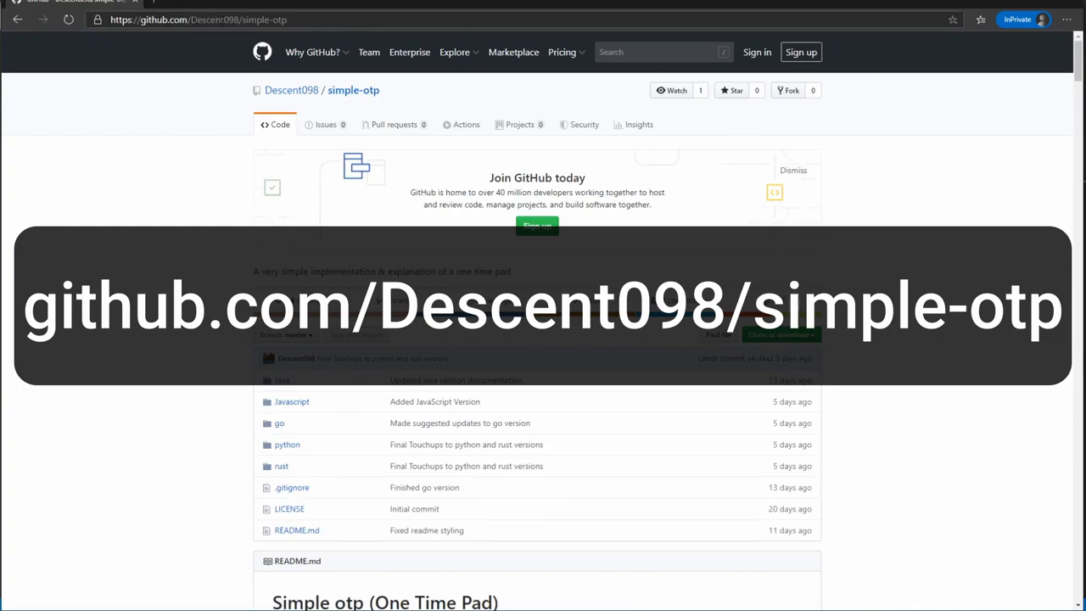
pyautogui.scroll(-3)
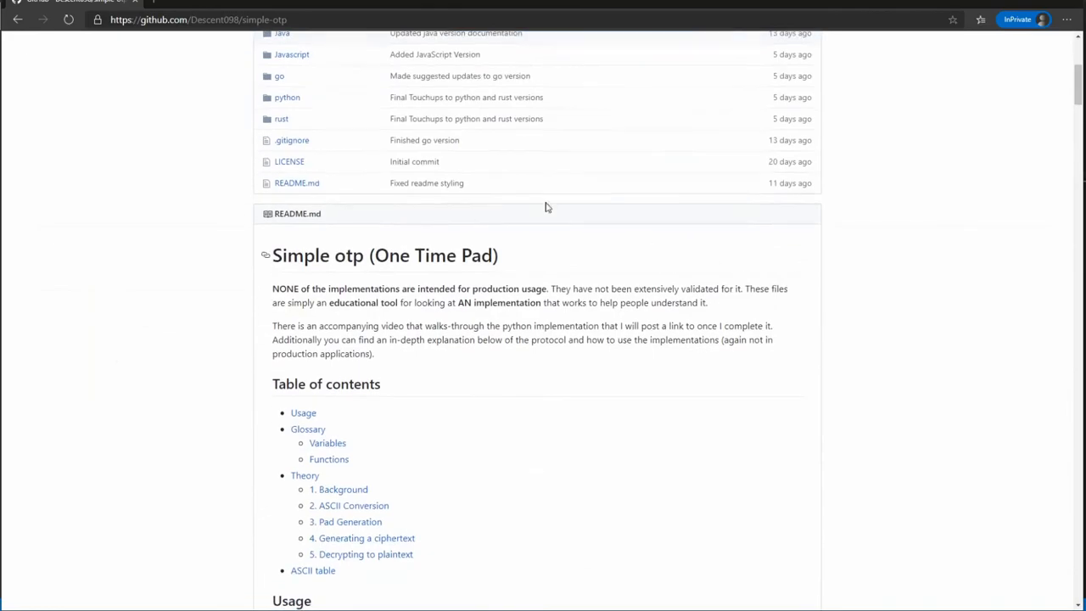
pyautogui.scroll(-3)
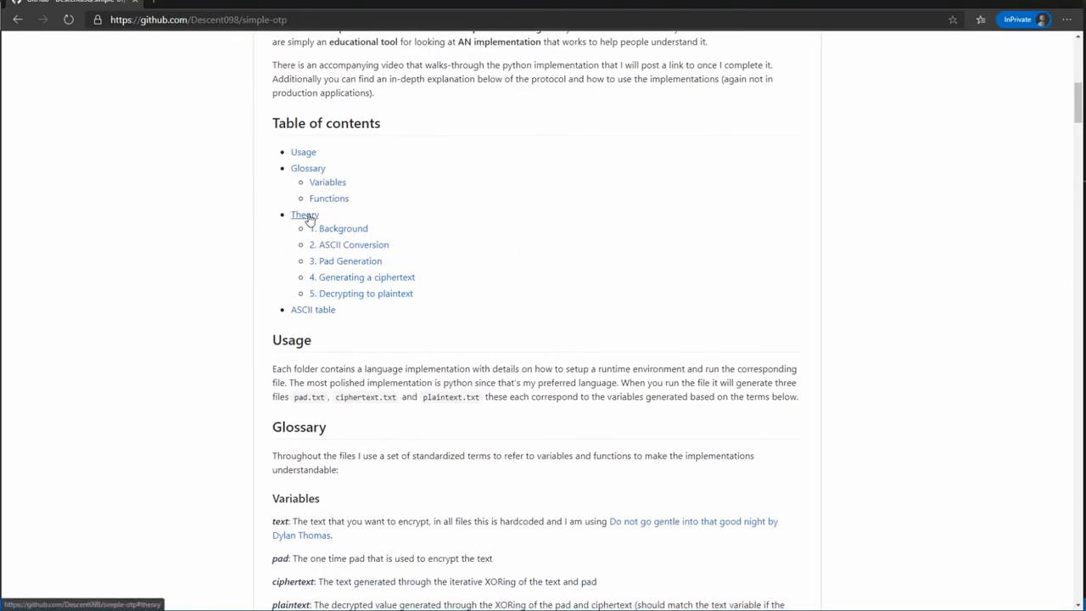
pyautogui.click(304, 214)
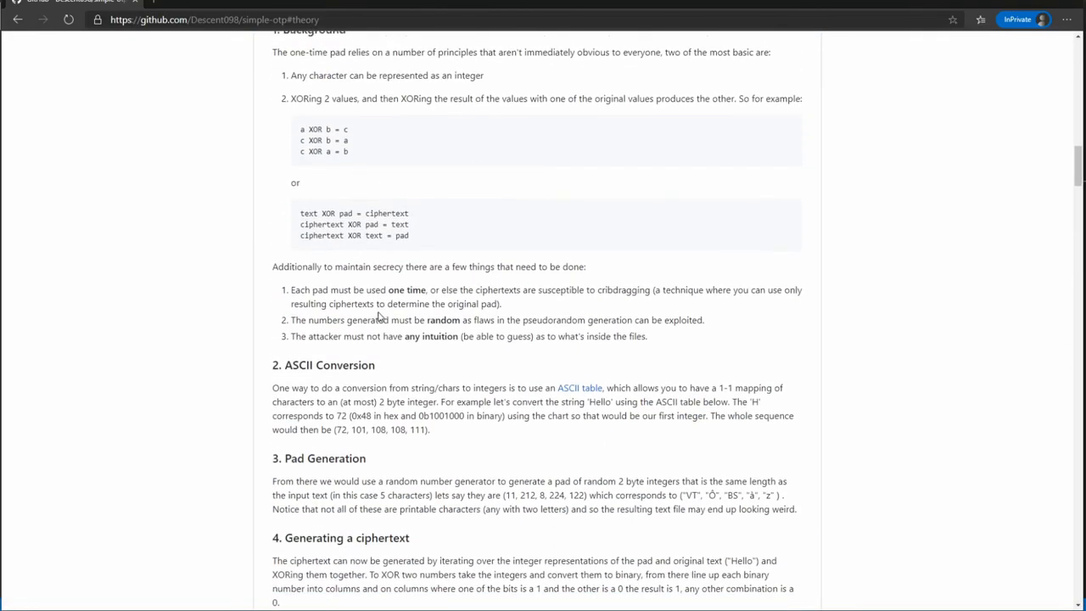
pyautogui.scroll(-3)
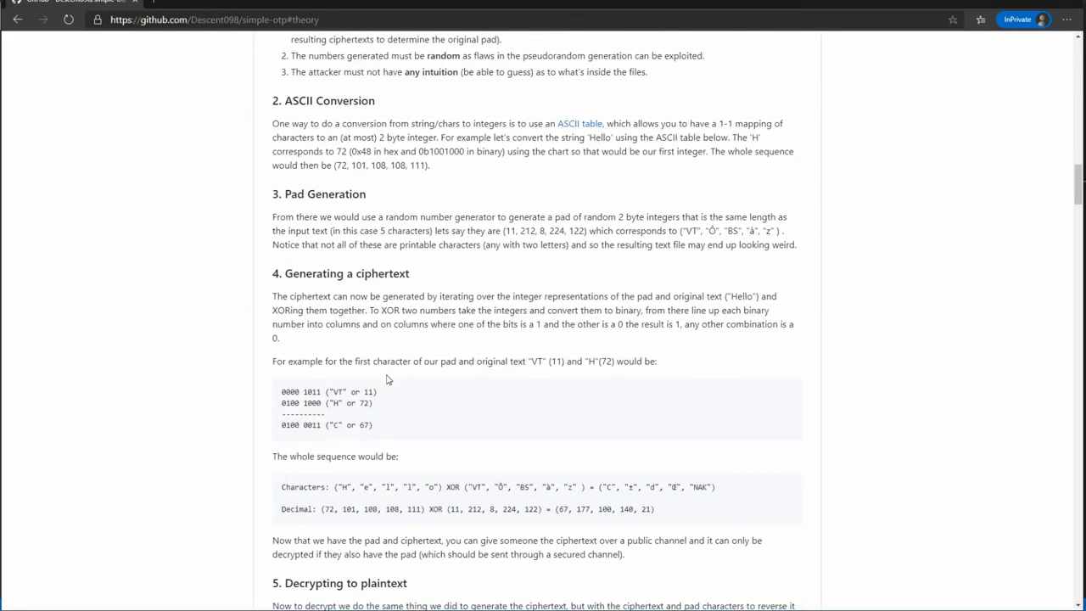
pyautogui.moveTo(404, 359)
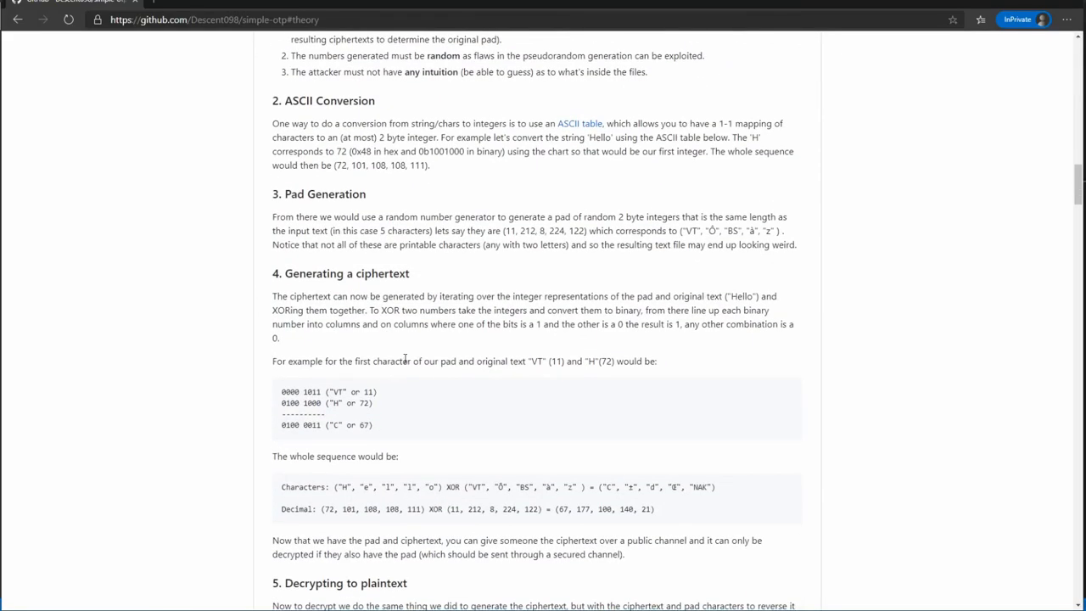